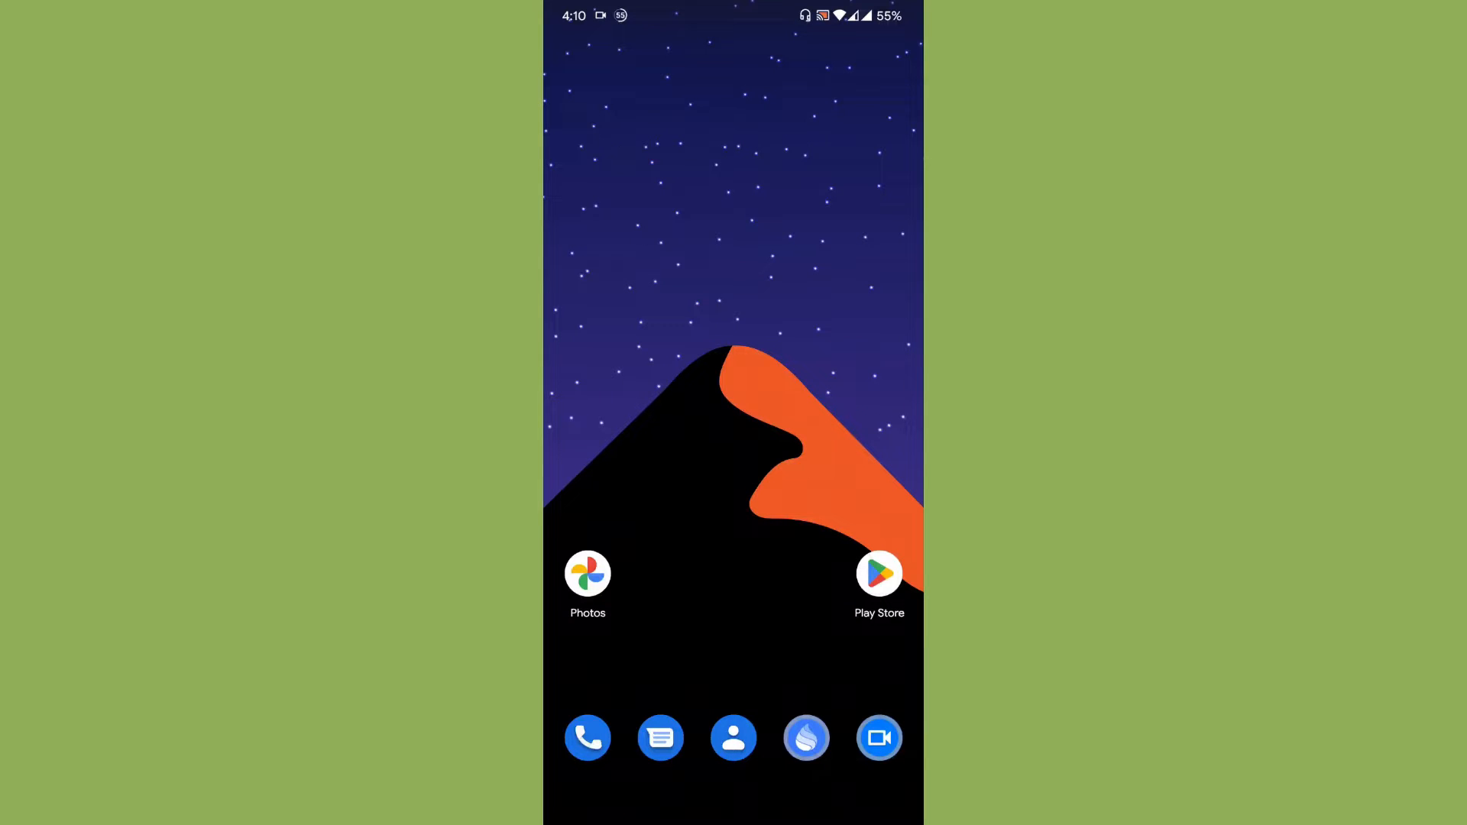
# Step: Swipe up on the home screen to show the app drawer with installed apps
pyautogui.moveTo(734, 9); pyautogui.dragTo(733, 375)
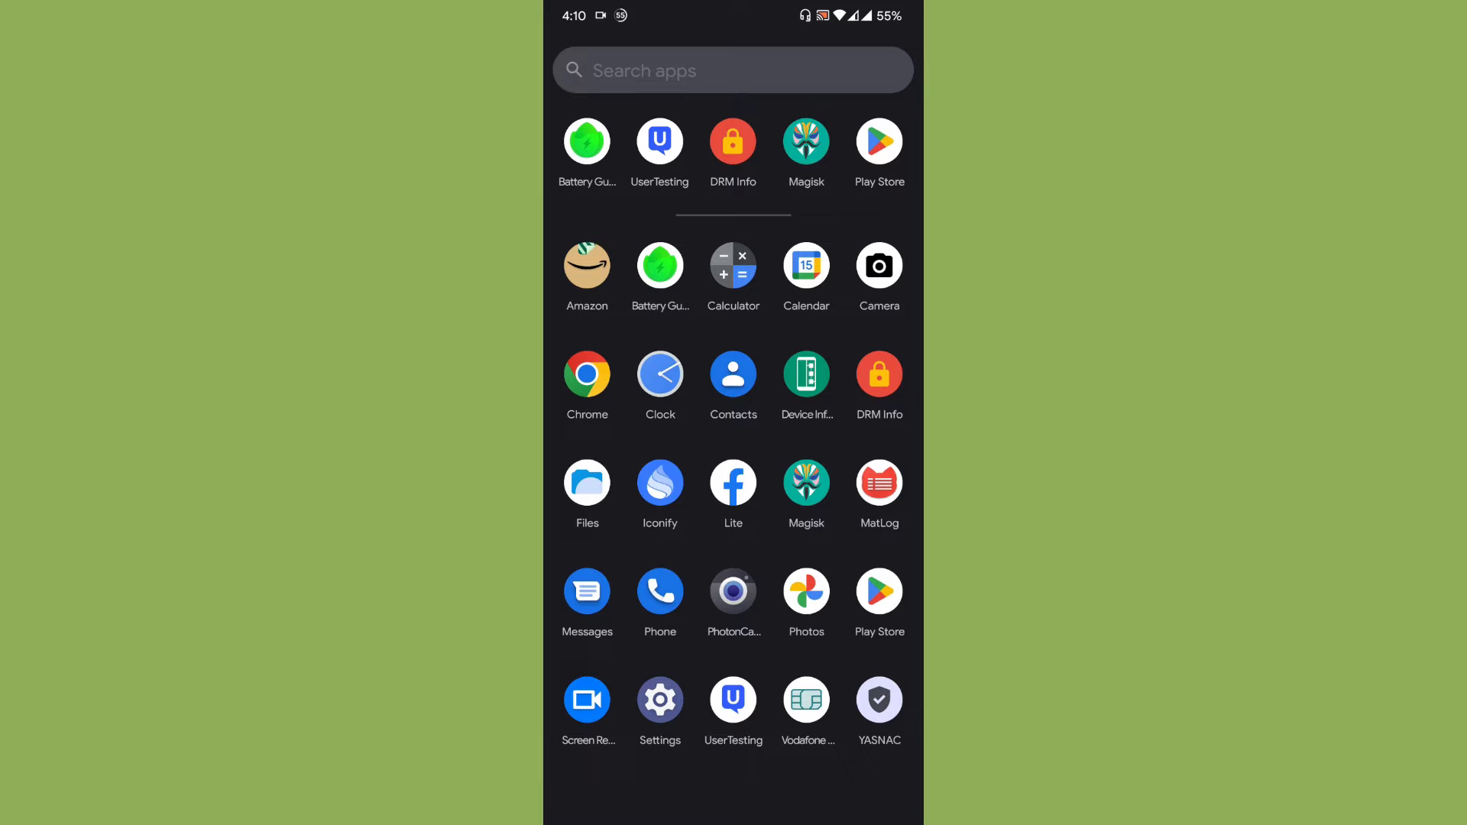
# Step: Launch Iconify and open its Color Engine page
pyautogui.click(660, 484)
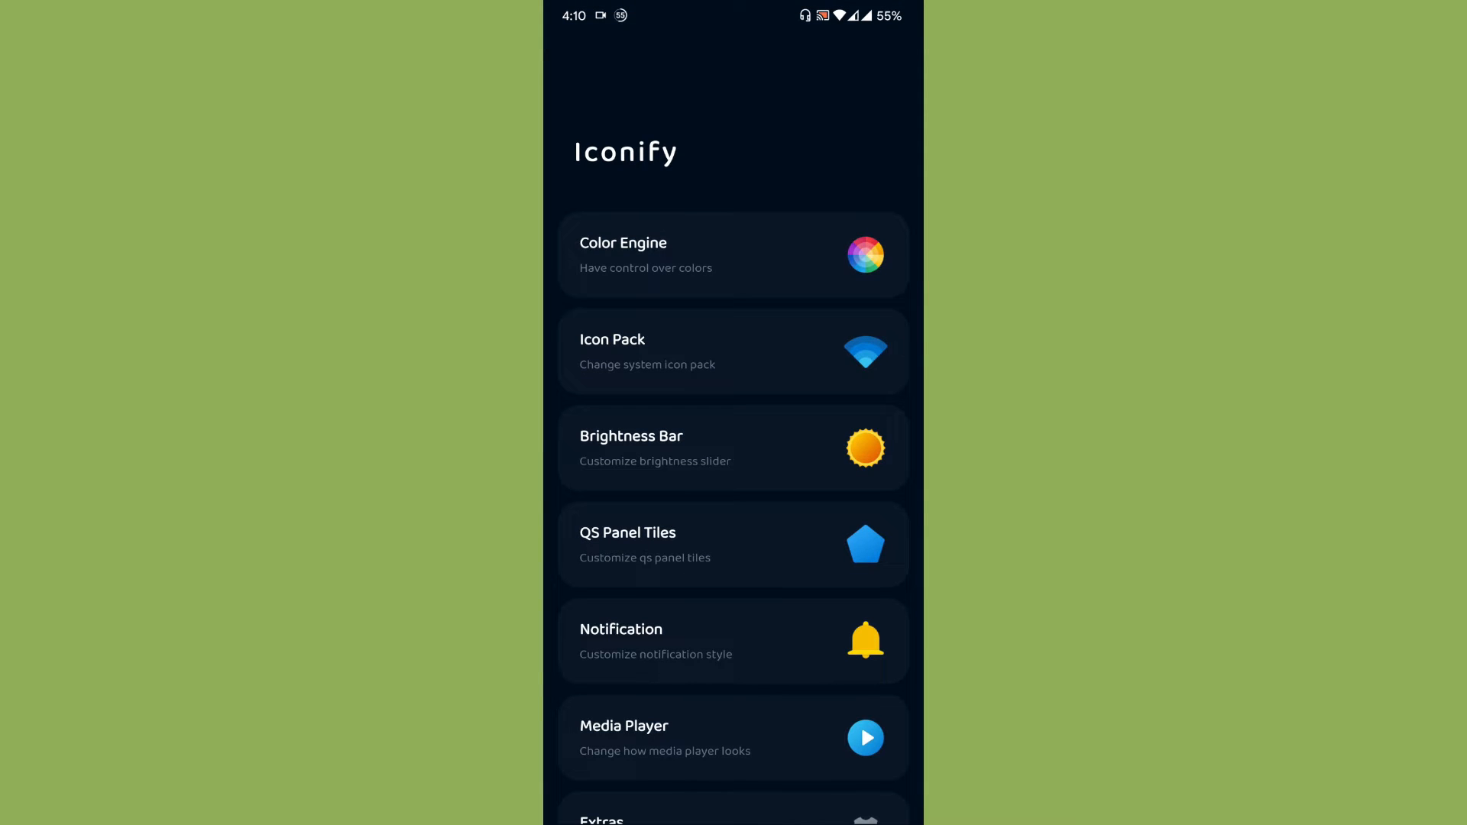
pyautogui.scroll(-3)
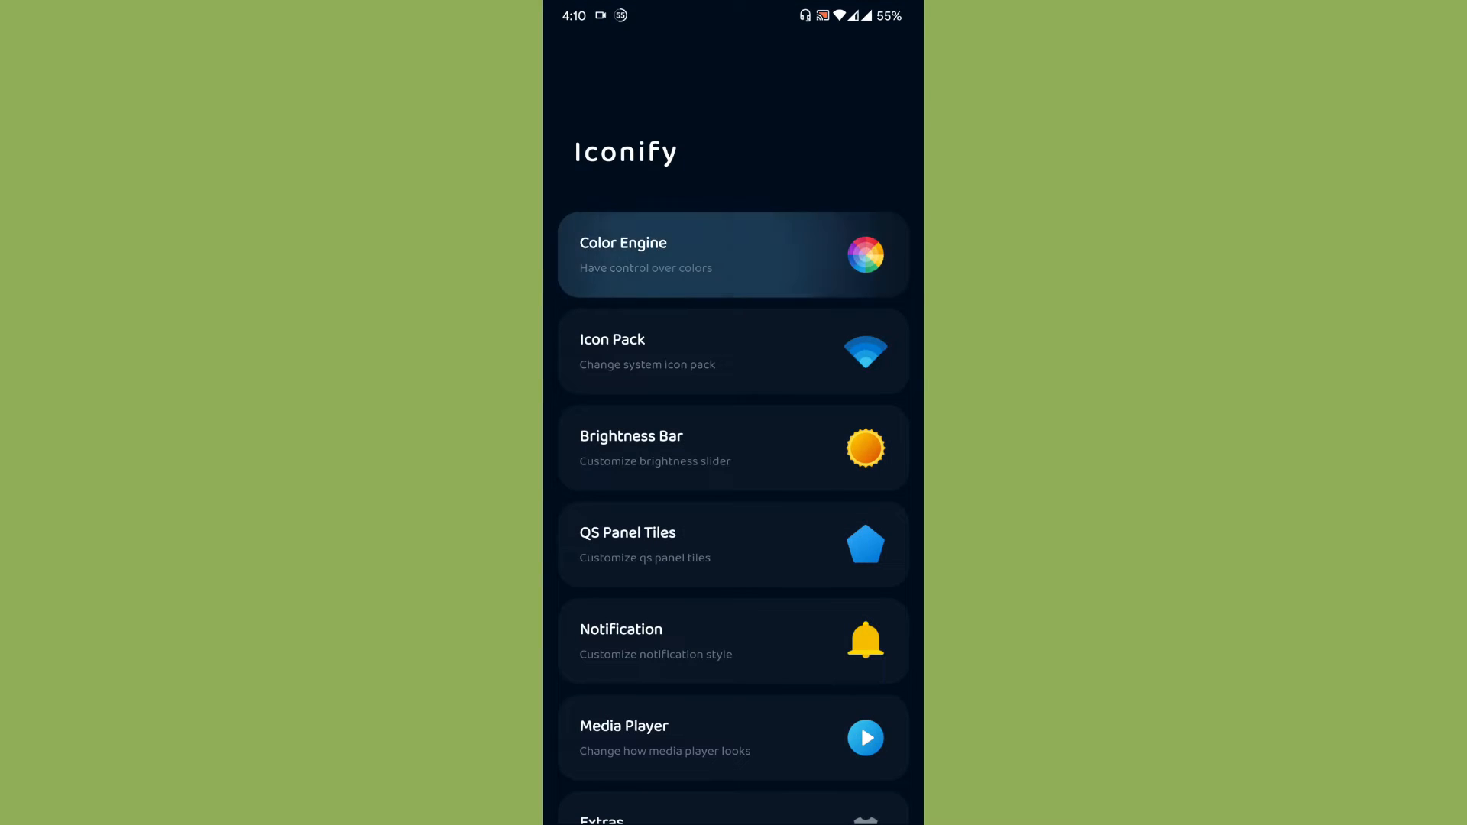
pyautogui.click(732, 254)
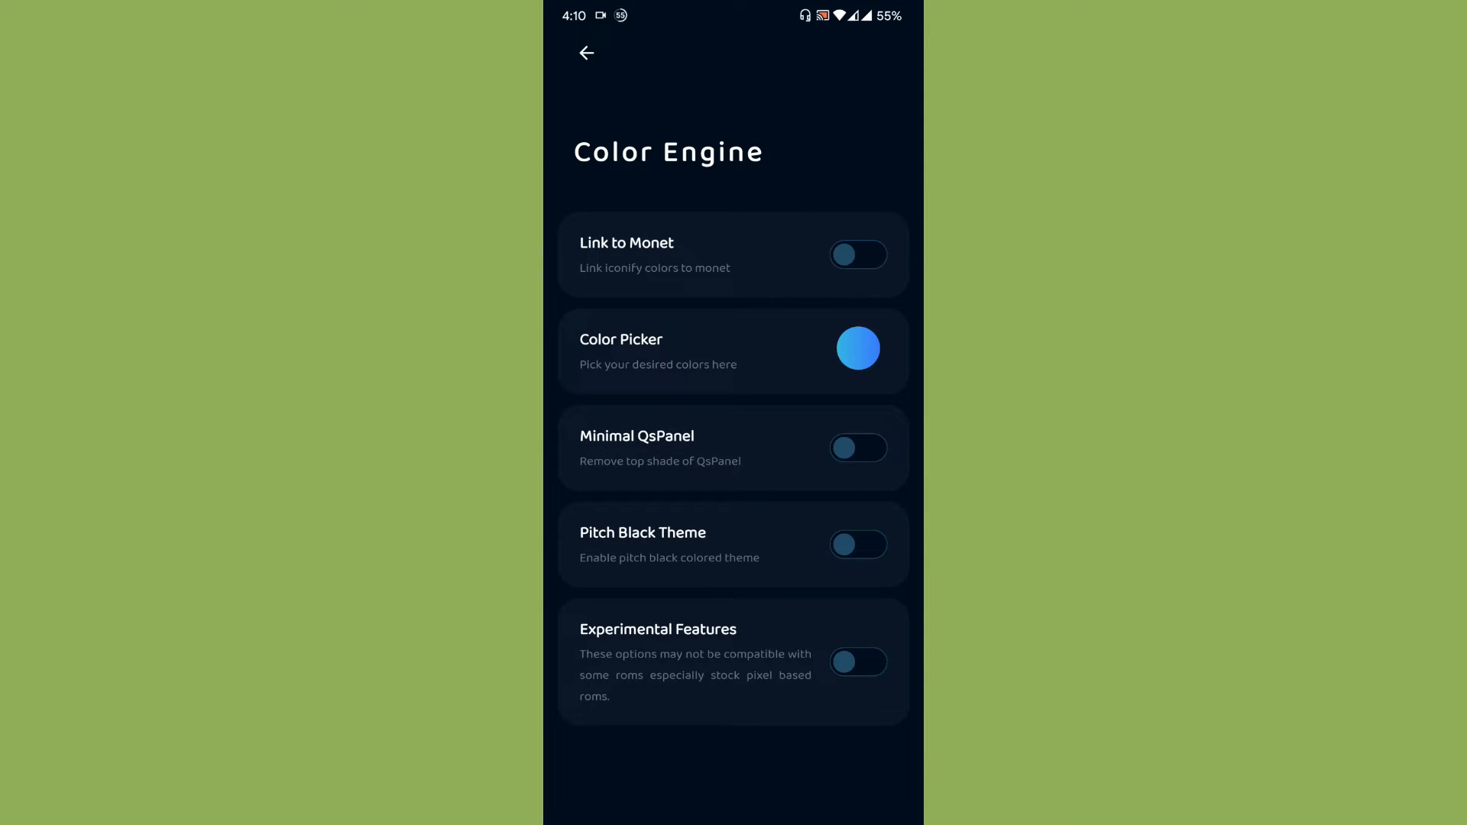
# Step: Open the Color Picker page and its Primary Color chooser
pyautogui.click(857, 349)
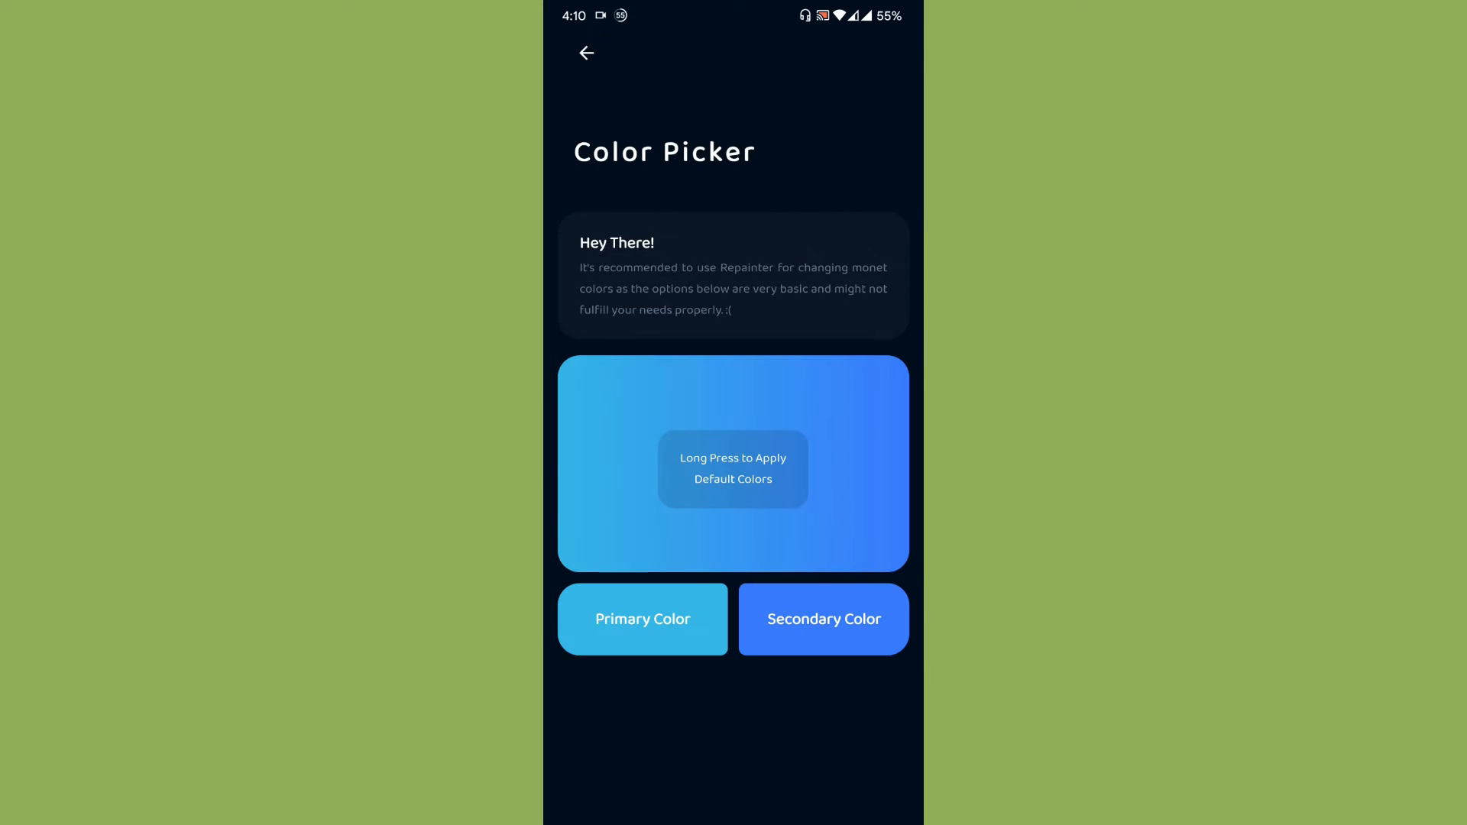
pyautogui.click(643, 619)
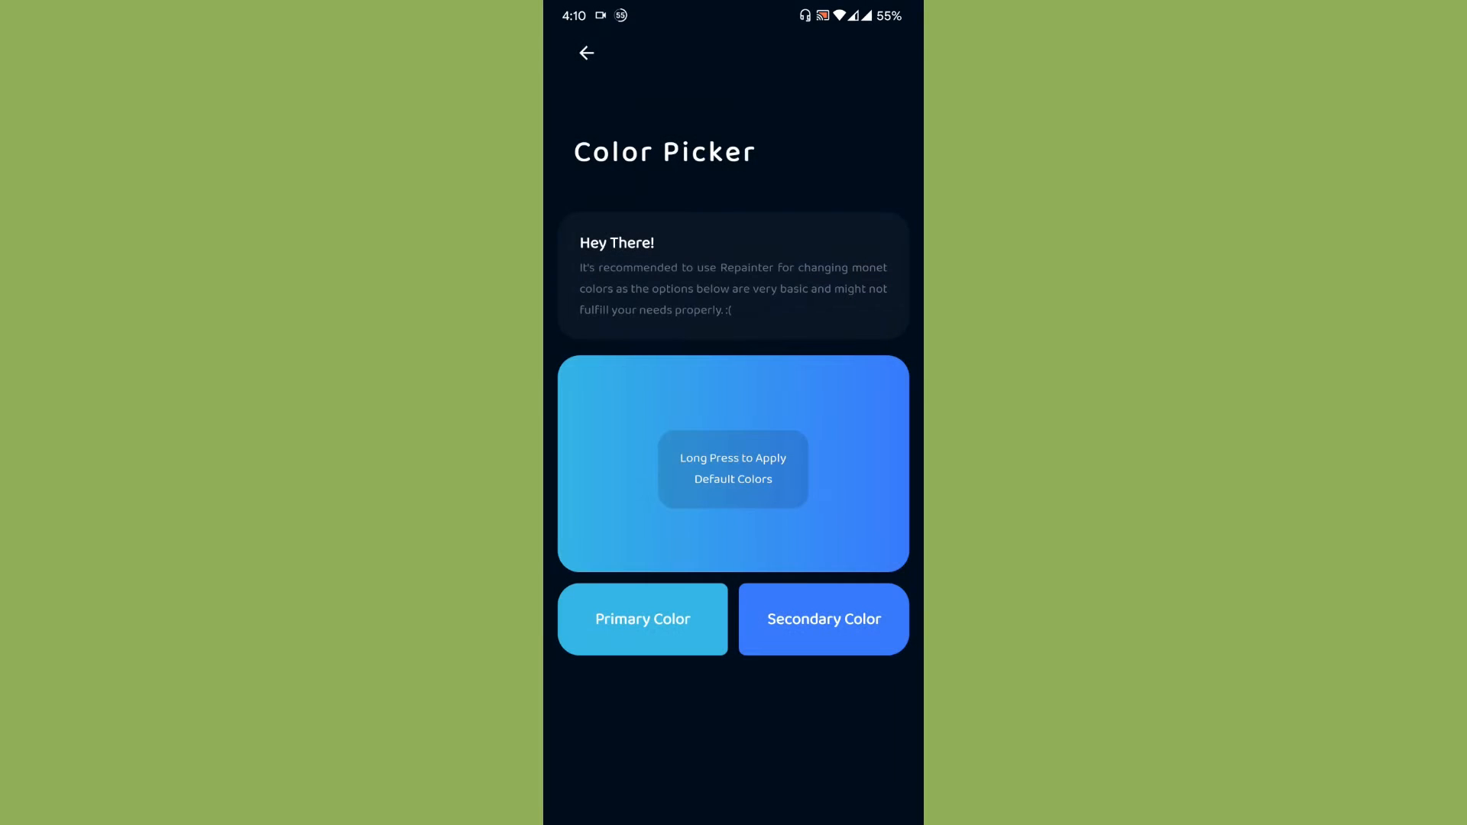
pyautogui.click(643, 618)
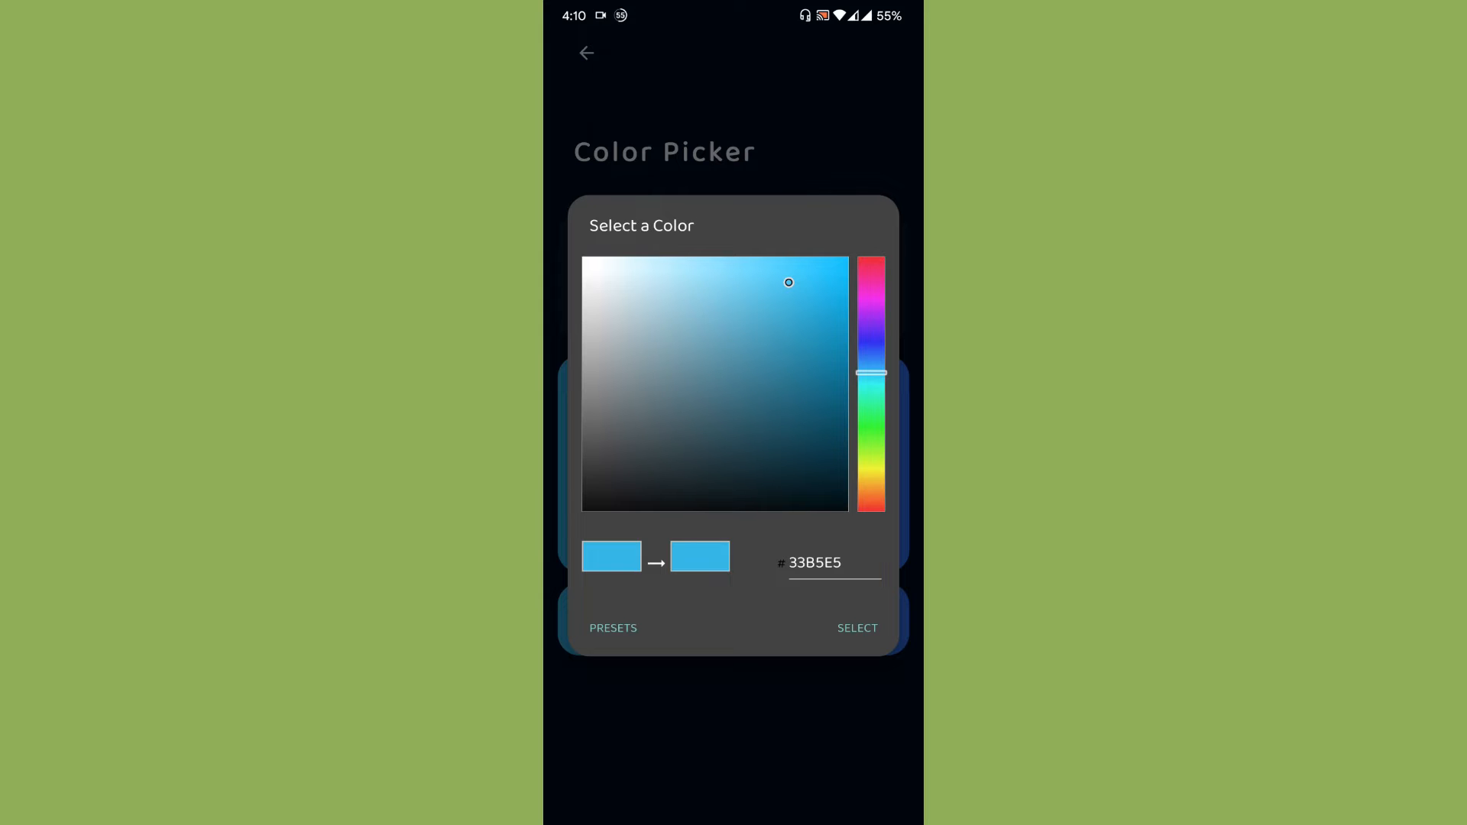
# Step: Preview purple hues and preset swatches, then close keeping the original primary colour
pyautogui.moveTo(870, 374); pyautogui.dragTo(870, 326)
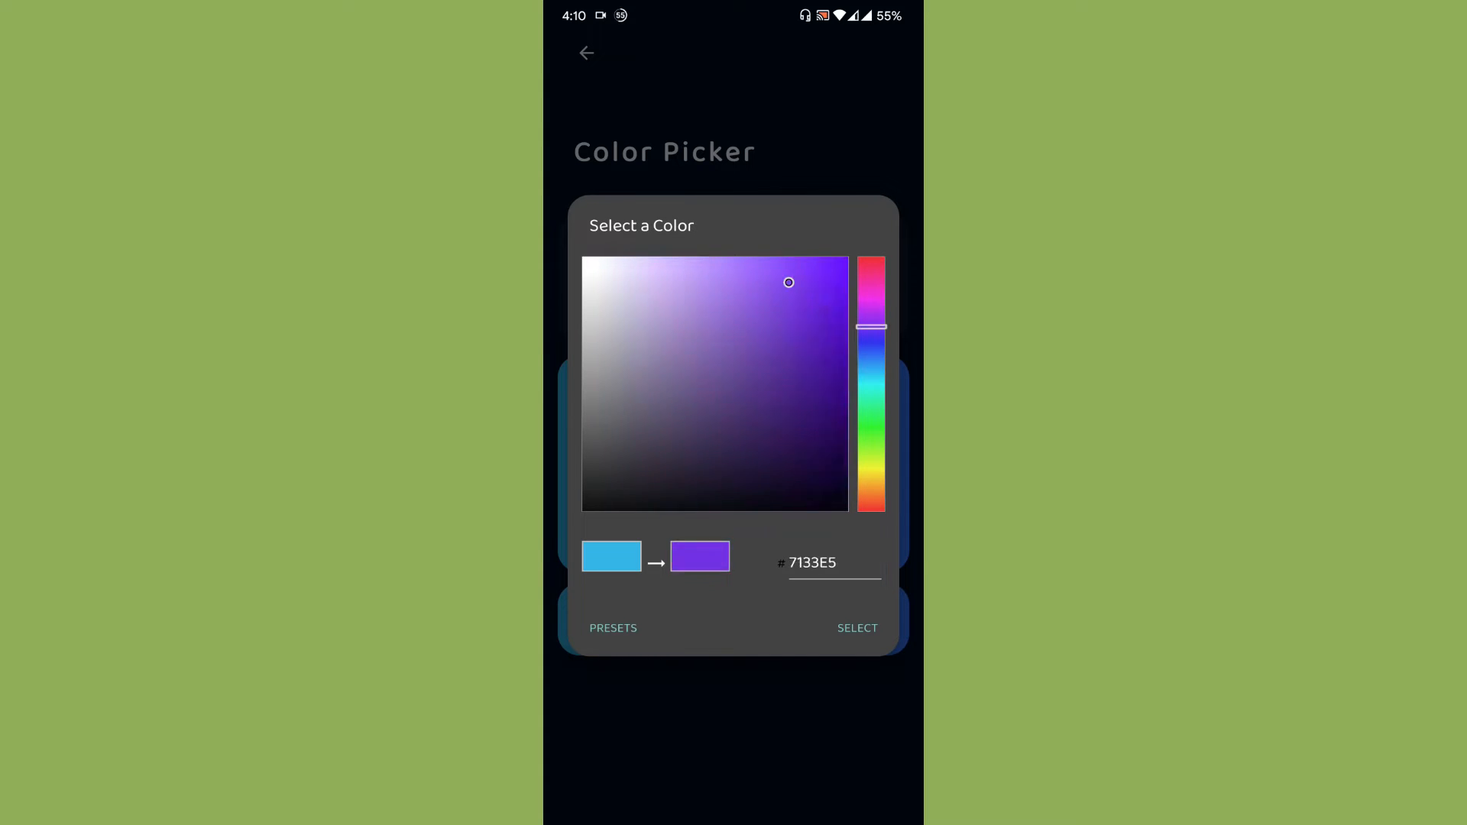
pyautogui.moveTo(870, 326); pyautogui.dragTo(870, 363)
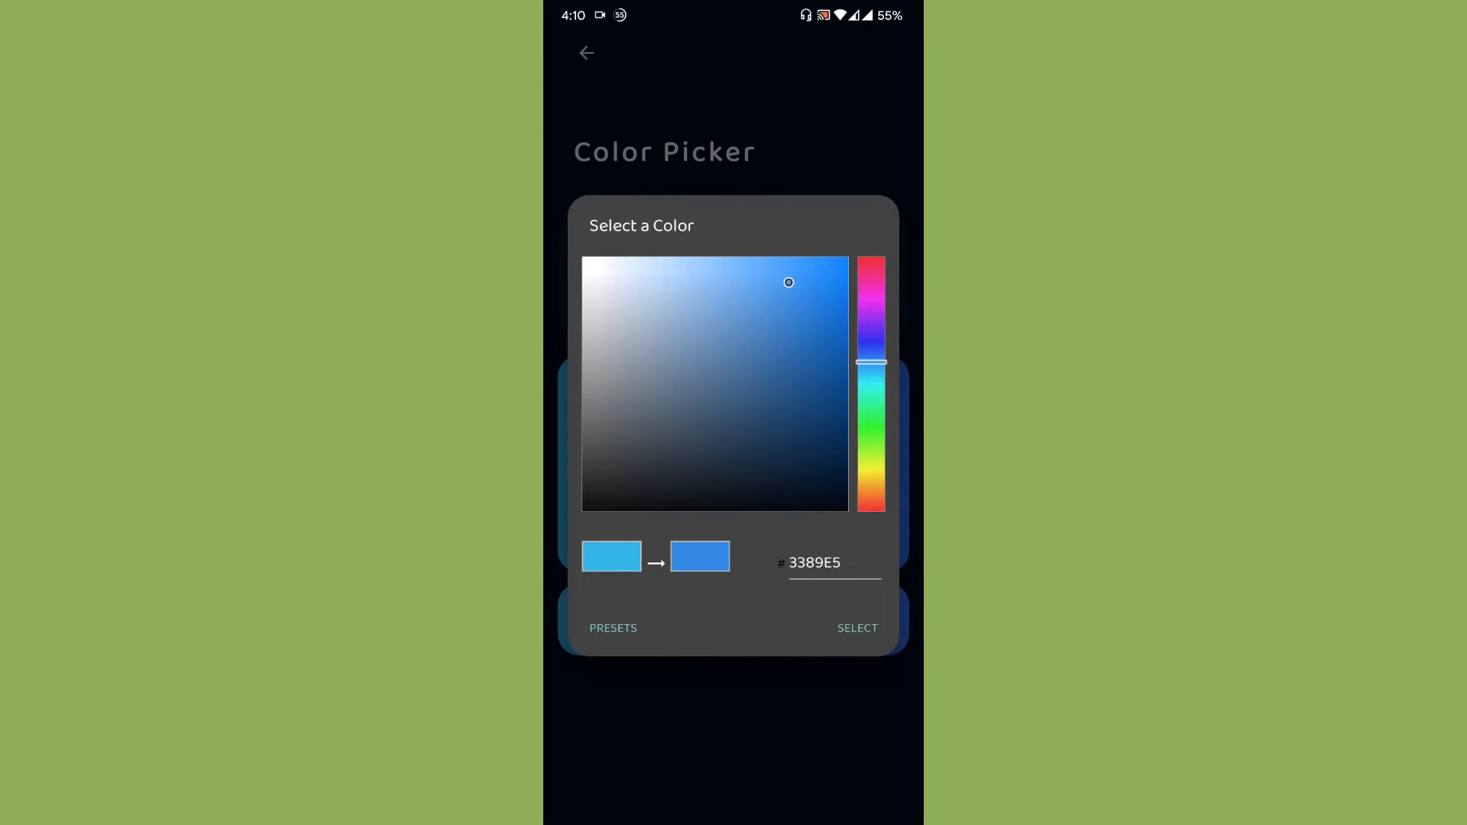
pyautogui.click(612, 628)
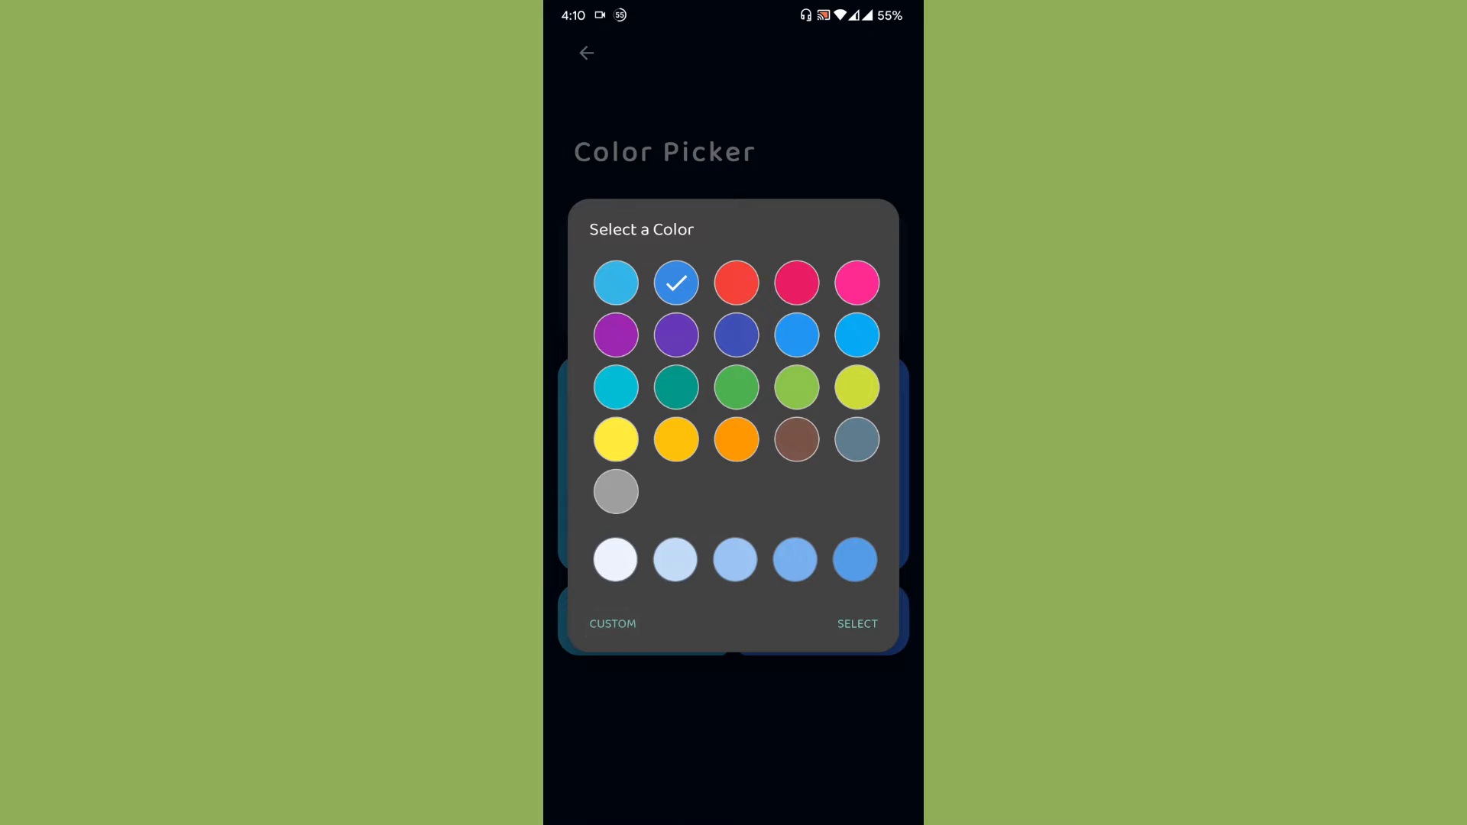
pyautogui.click(612, 624)
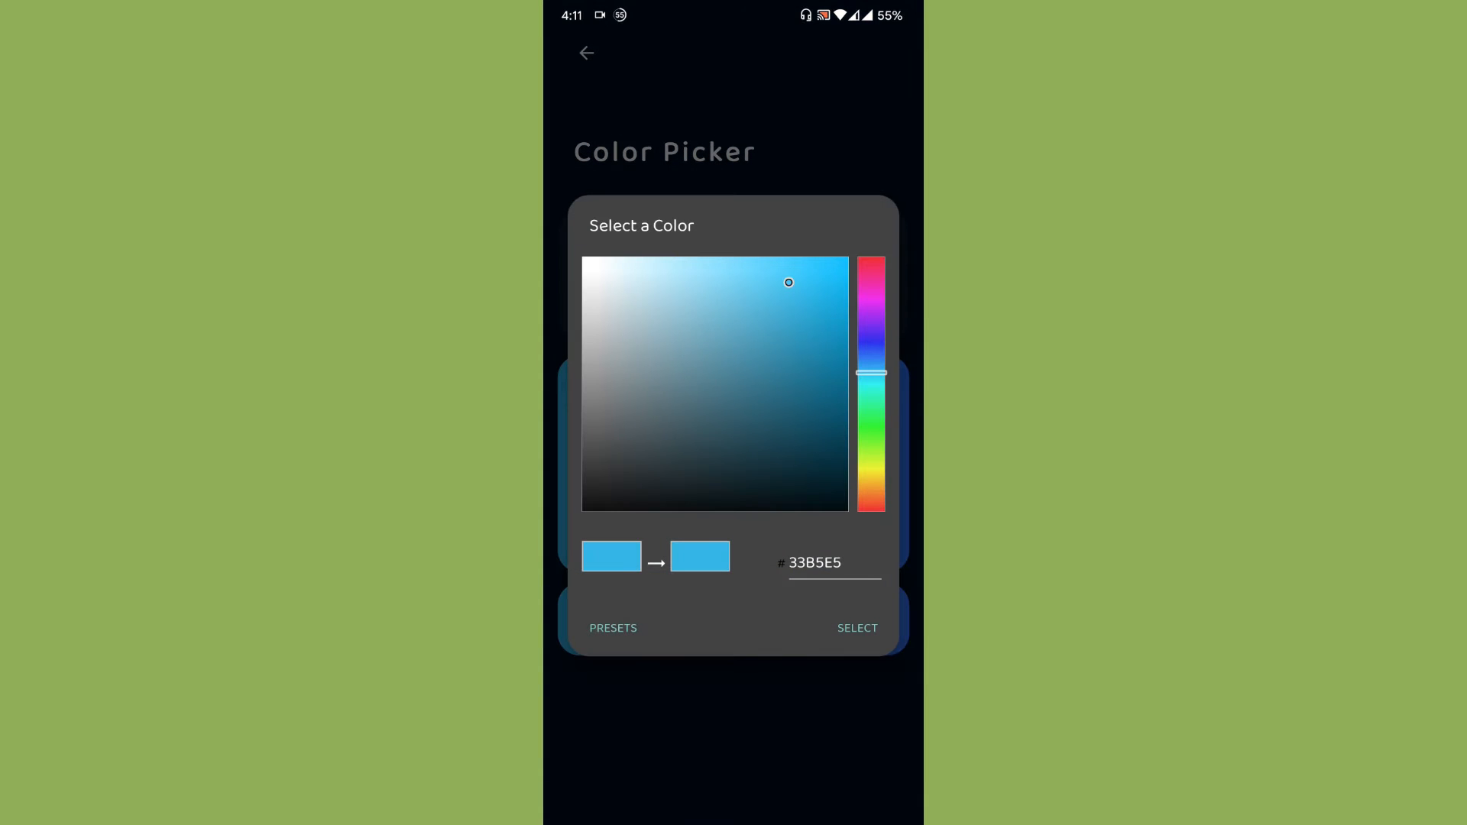
pyautogui.click(612, 628)
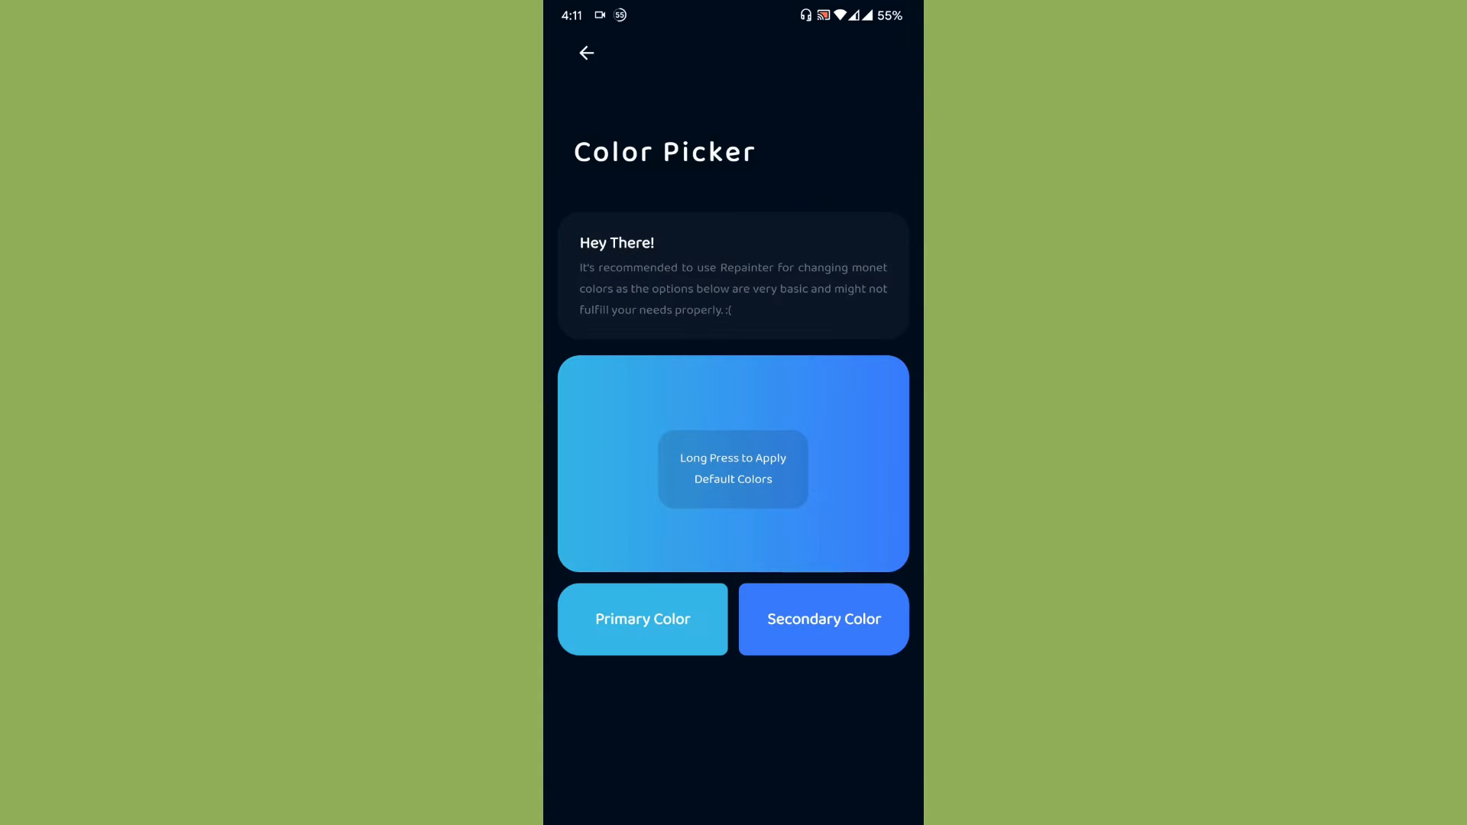
# Step: Enable the Plumpy icon pack from the Icon Pack list
pyautogui.click(586, 52)
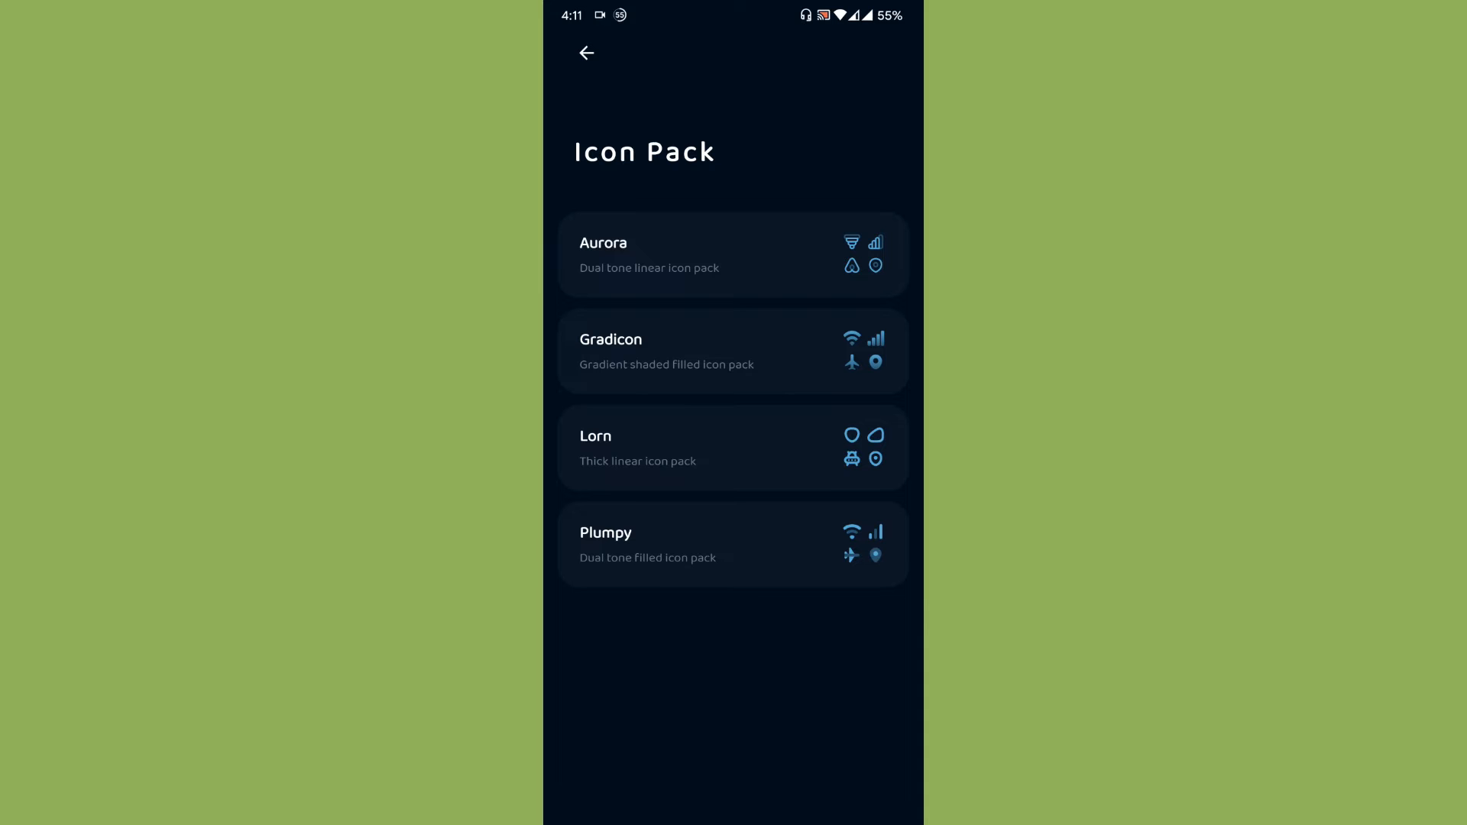
pyautogui.click(733, 351)
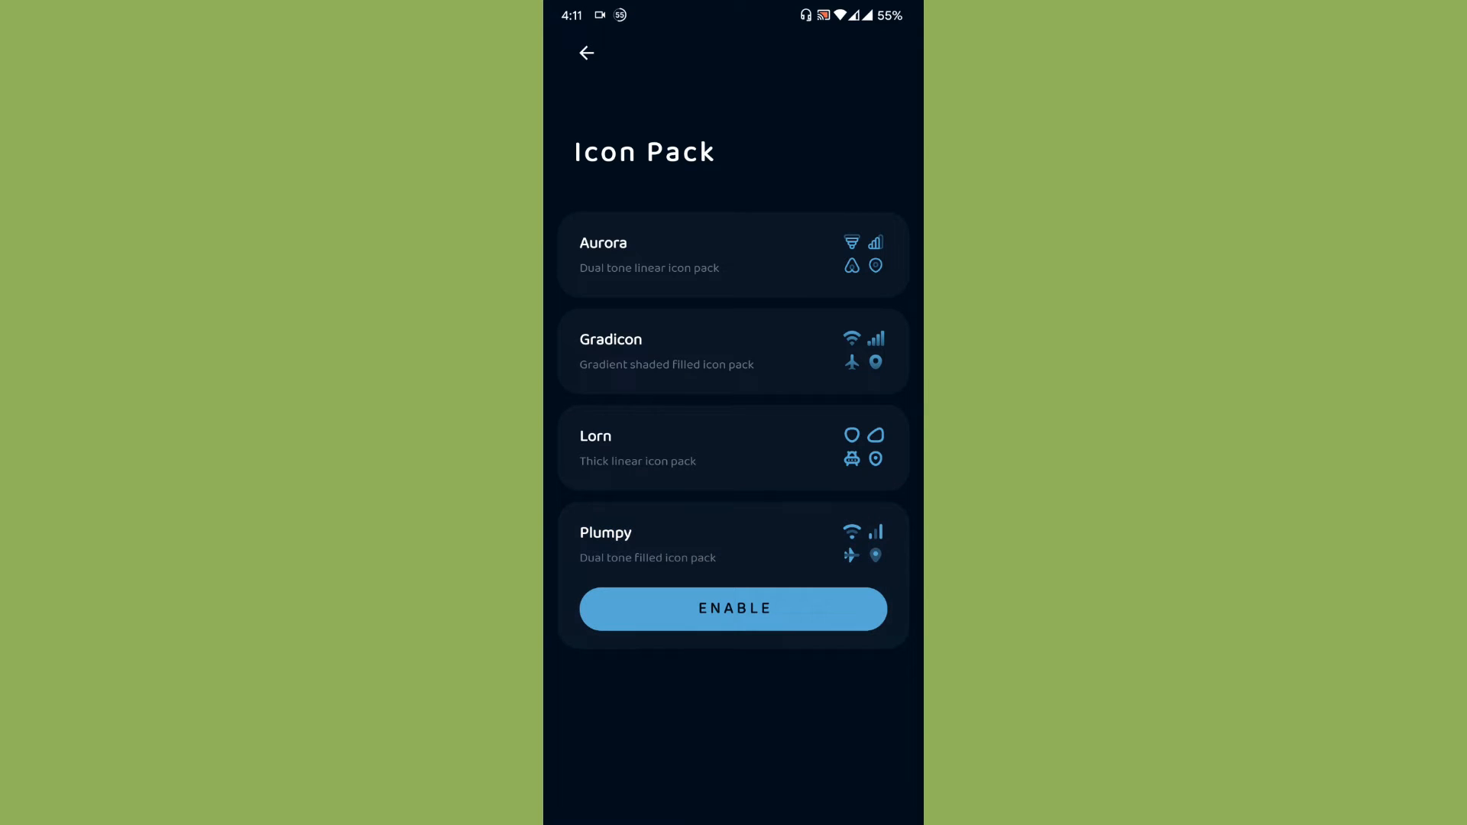
pyautogui.click(733, 608)
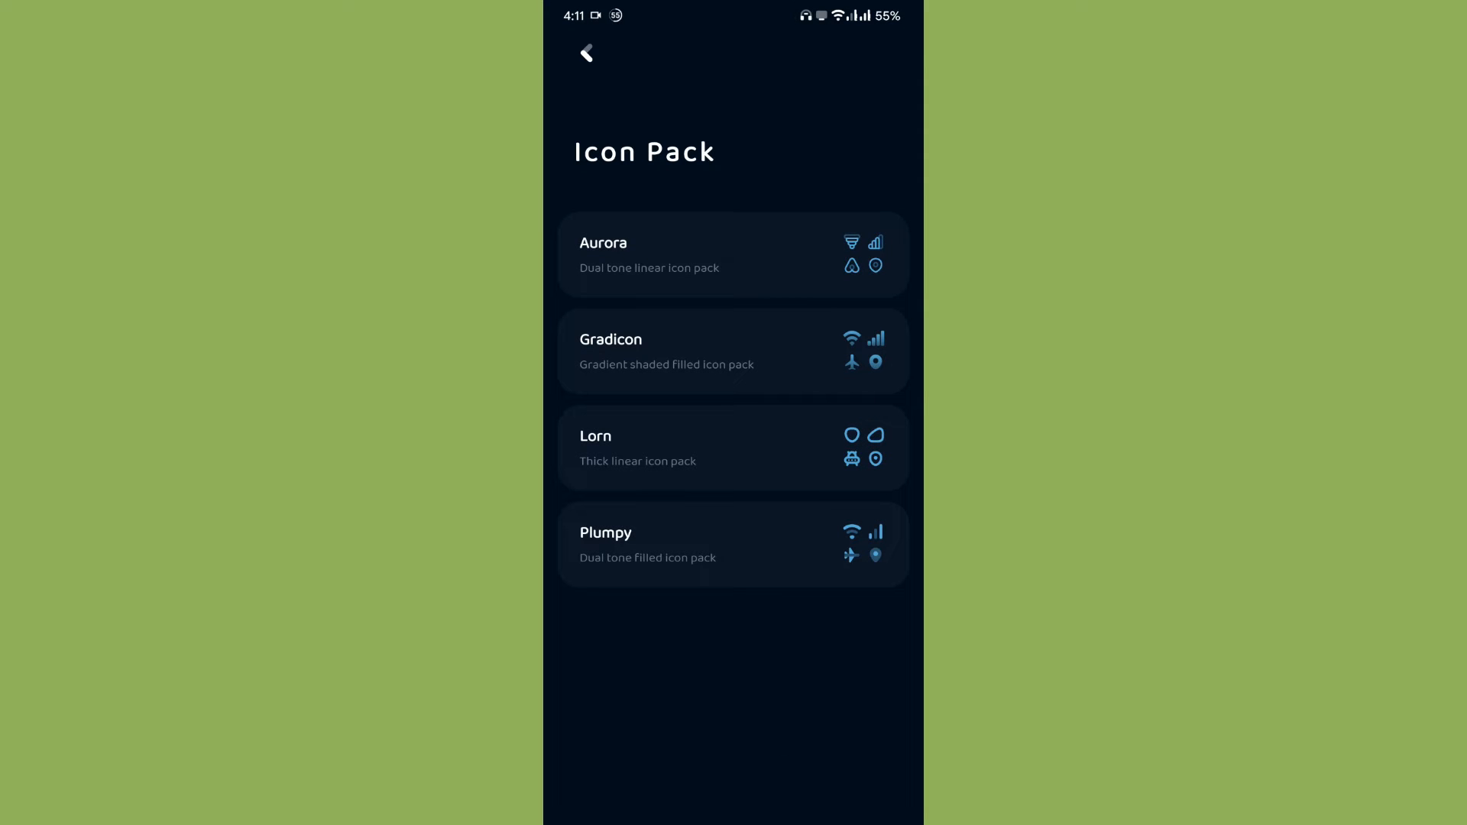
pyautogui.scroll(-3)
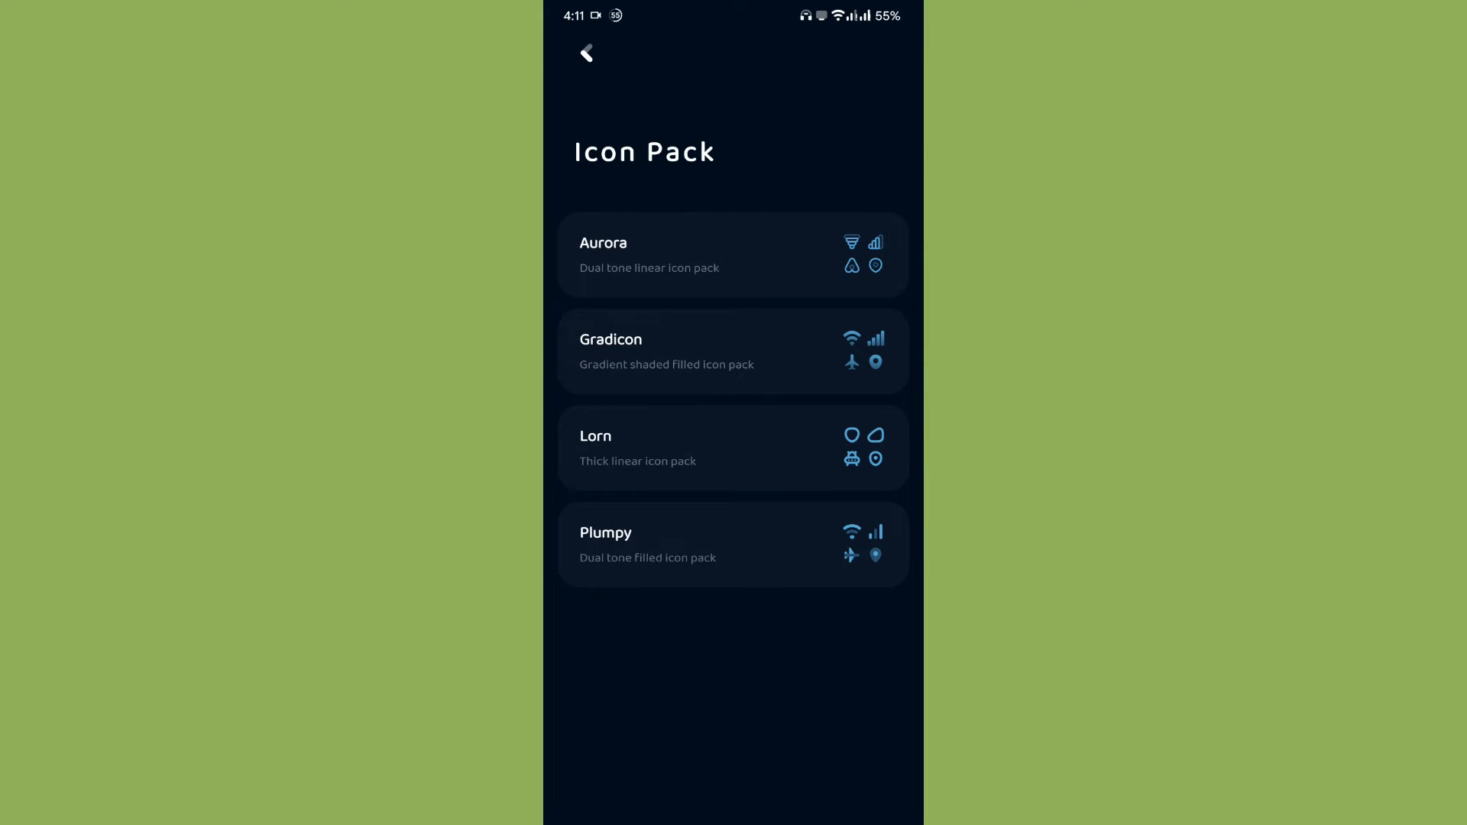
# Step: Browse Brightness Bar and QS Panel Tiles styles (Default, Outline, Leafy Outline, Neumorph), then return home
pyautogui.click(586, 53)
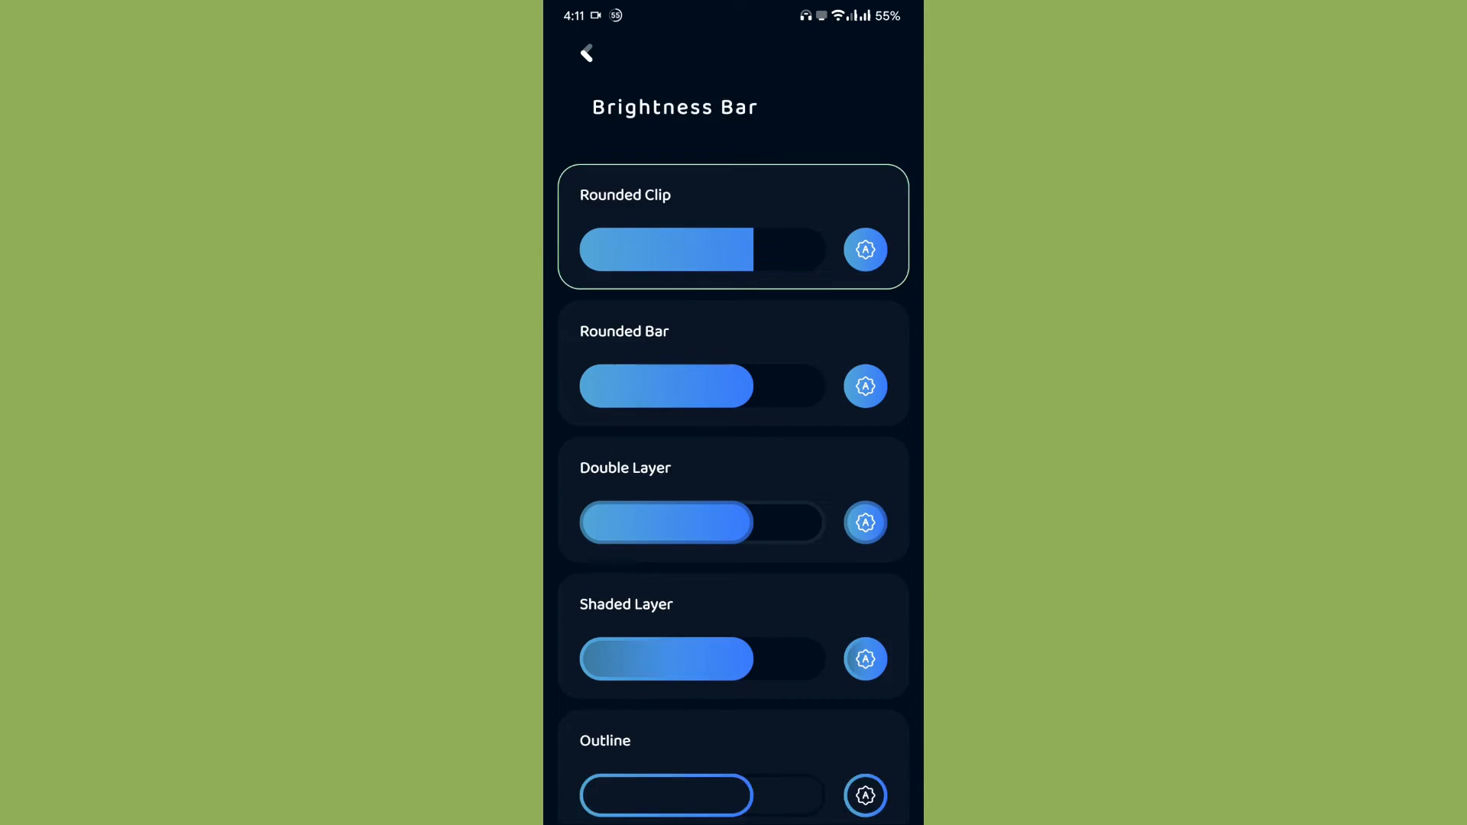
pyautogui.scroll(-3)
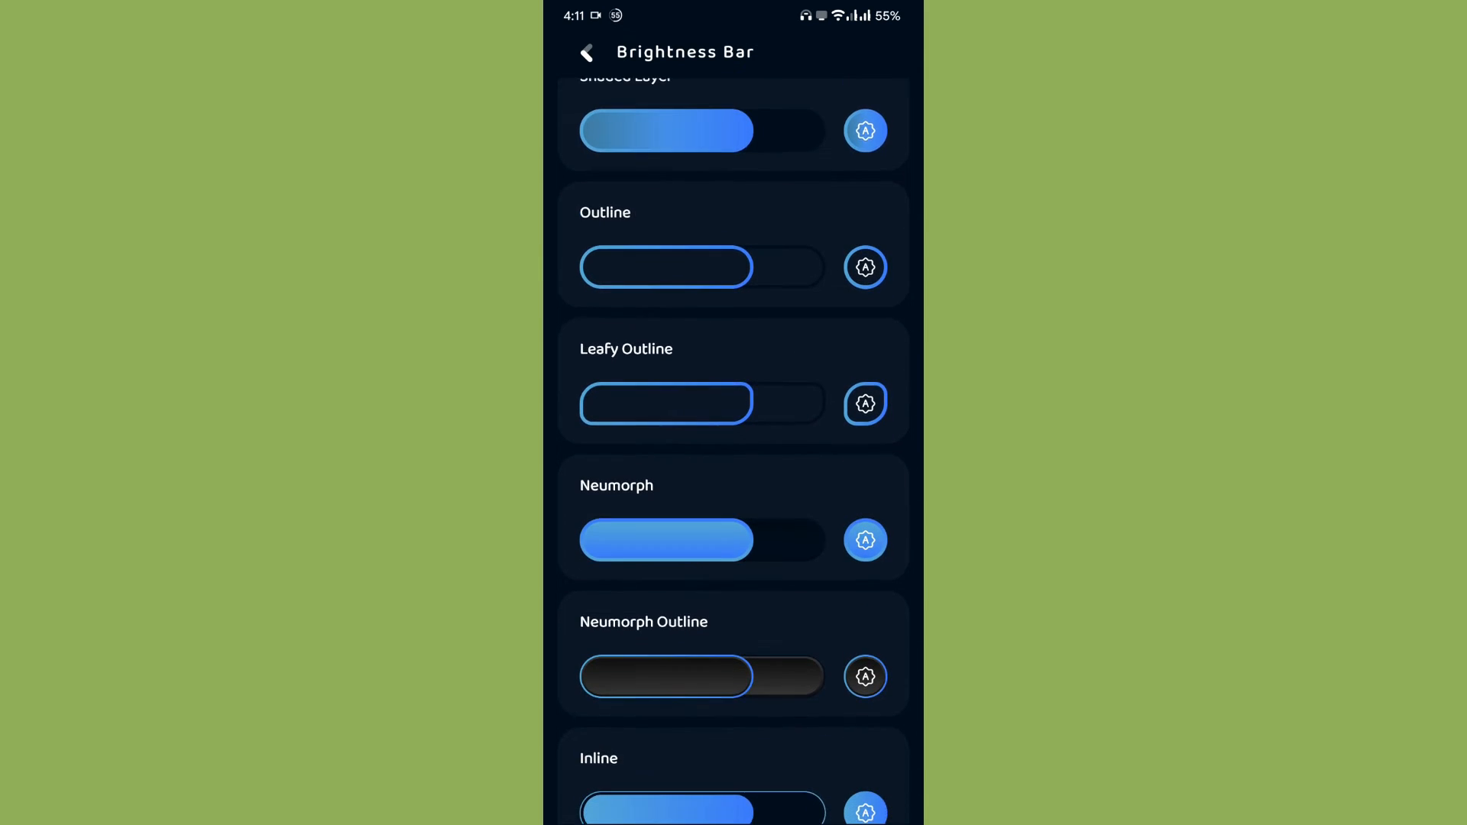
pyautogui.click(587, 53)
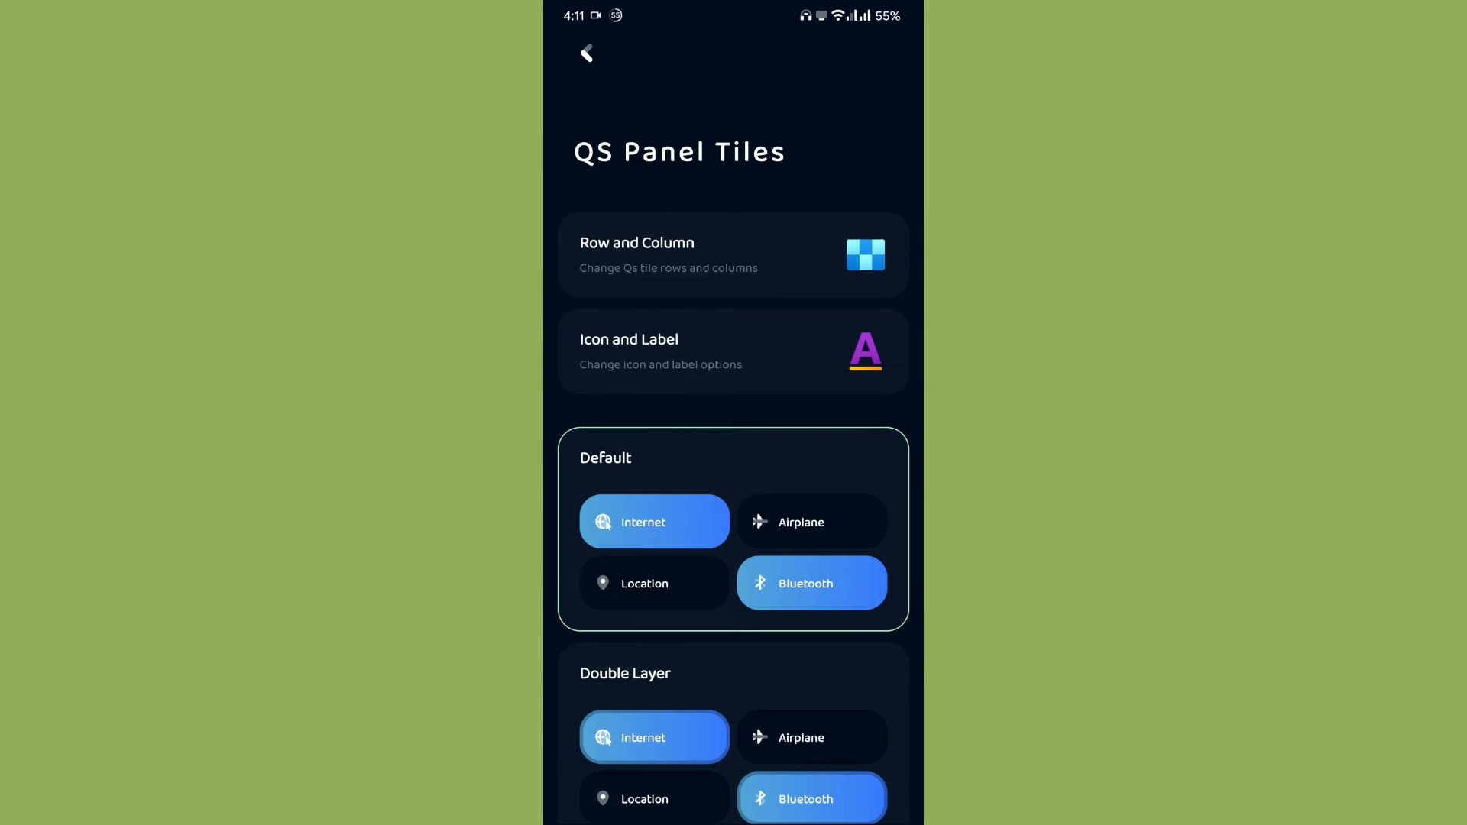
pyautogui.scroll(-3)
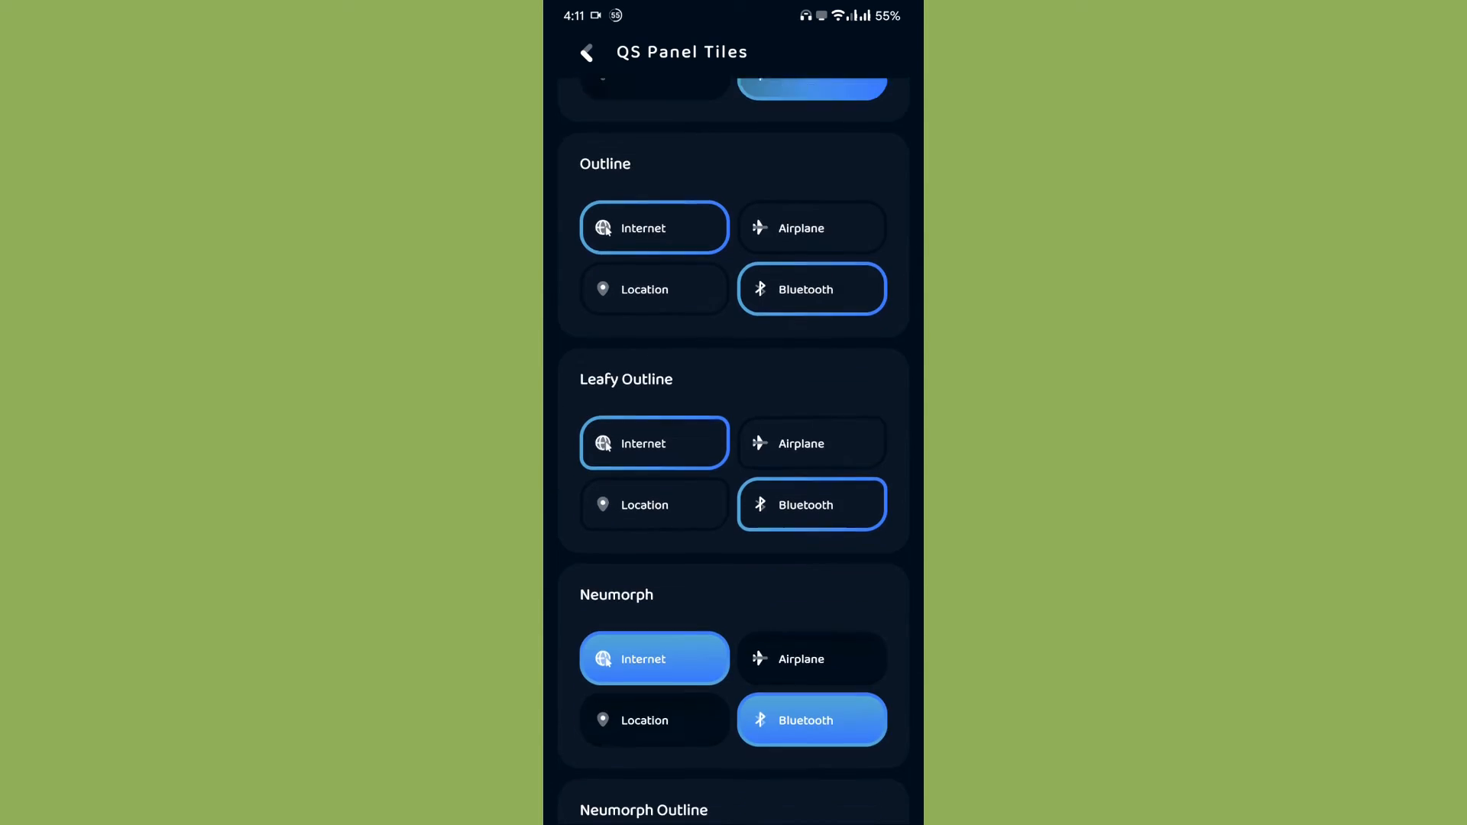
pyautogui.scroll(-3)
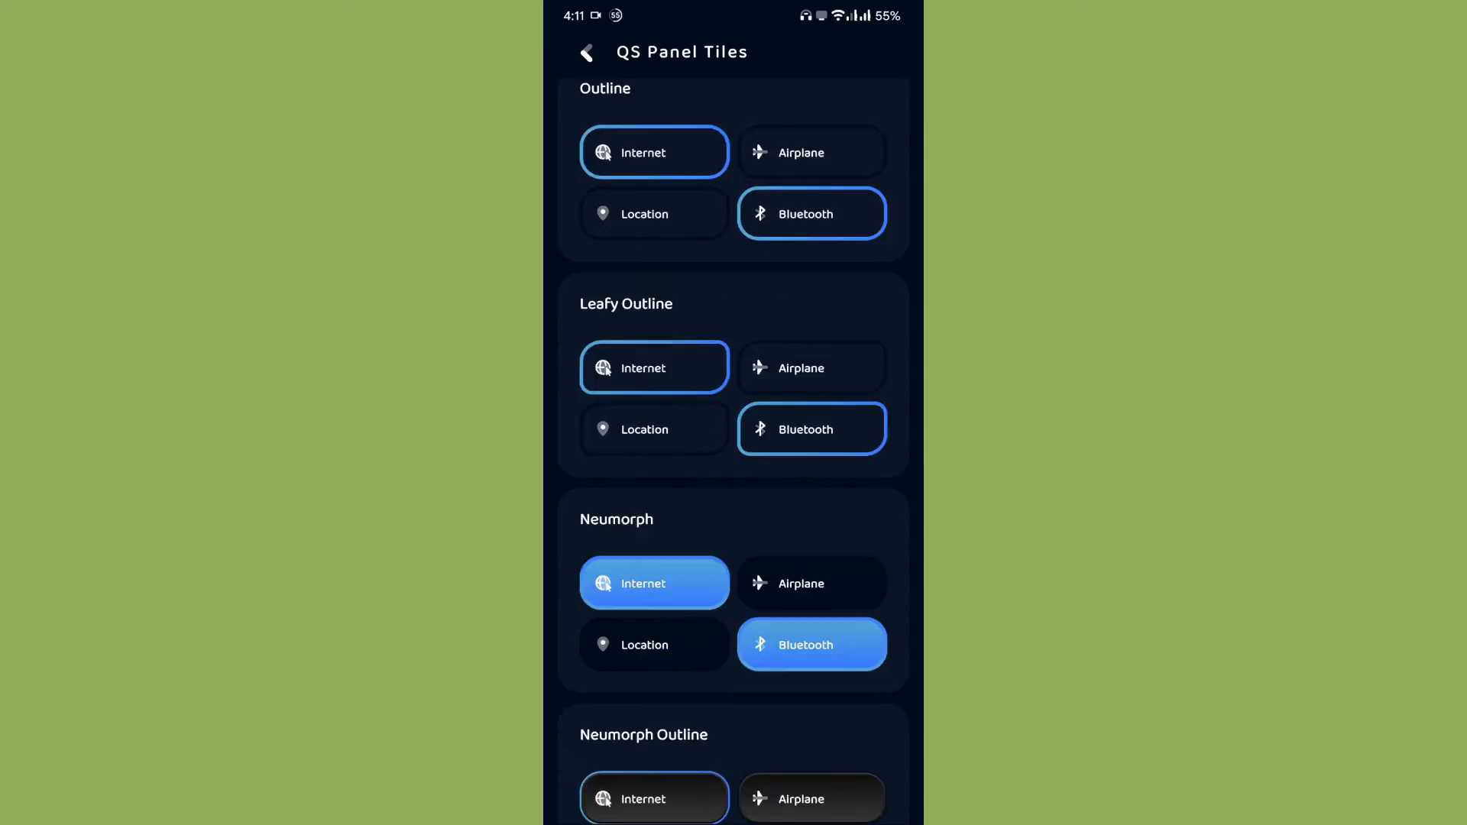
pyautogui.click(586, 51)
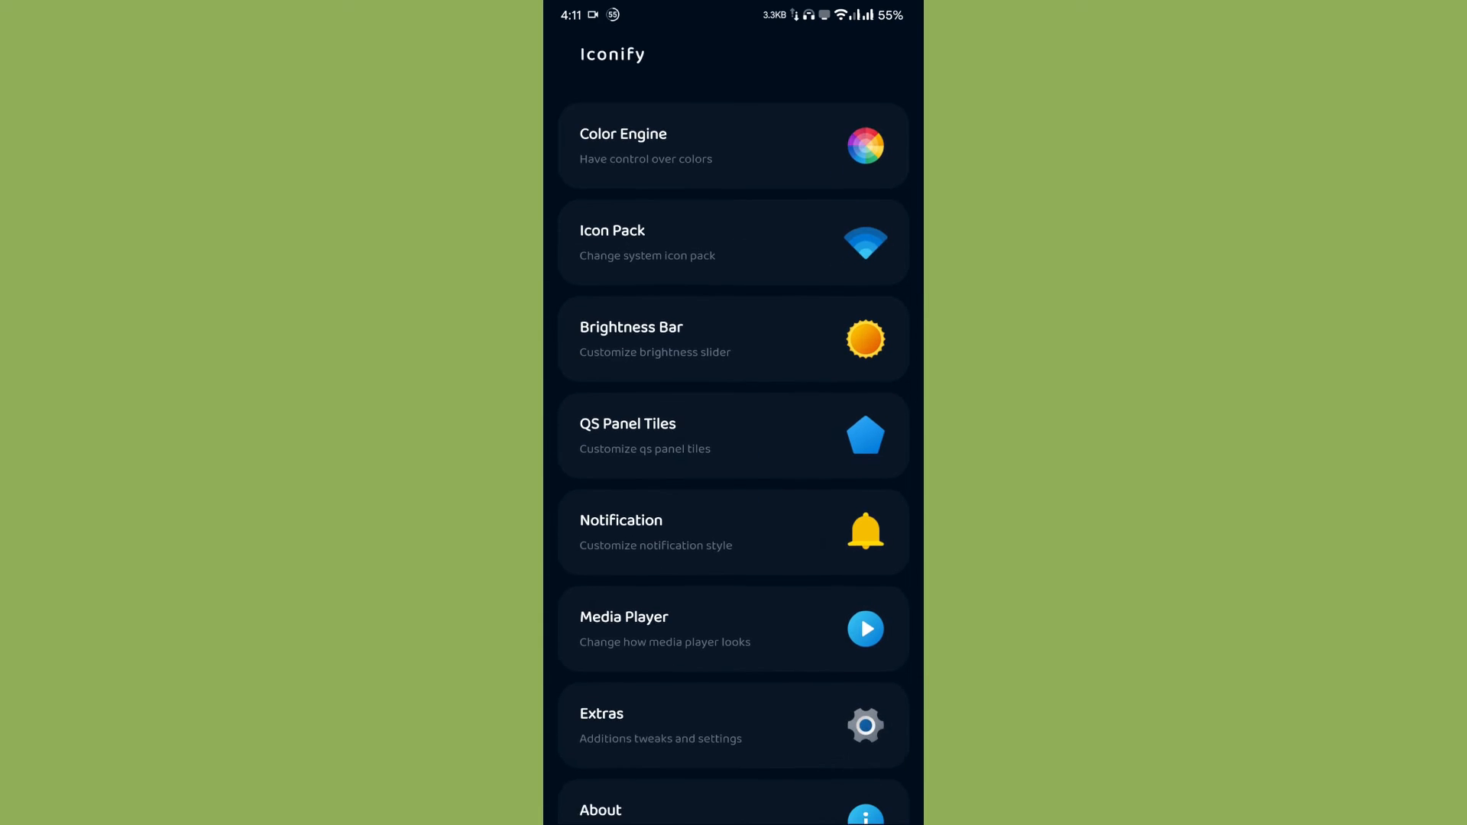
# Step: Preview notification styles, set the Extras UI corner radius to 19dp, and return home
pyautogui.click(732, 531)
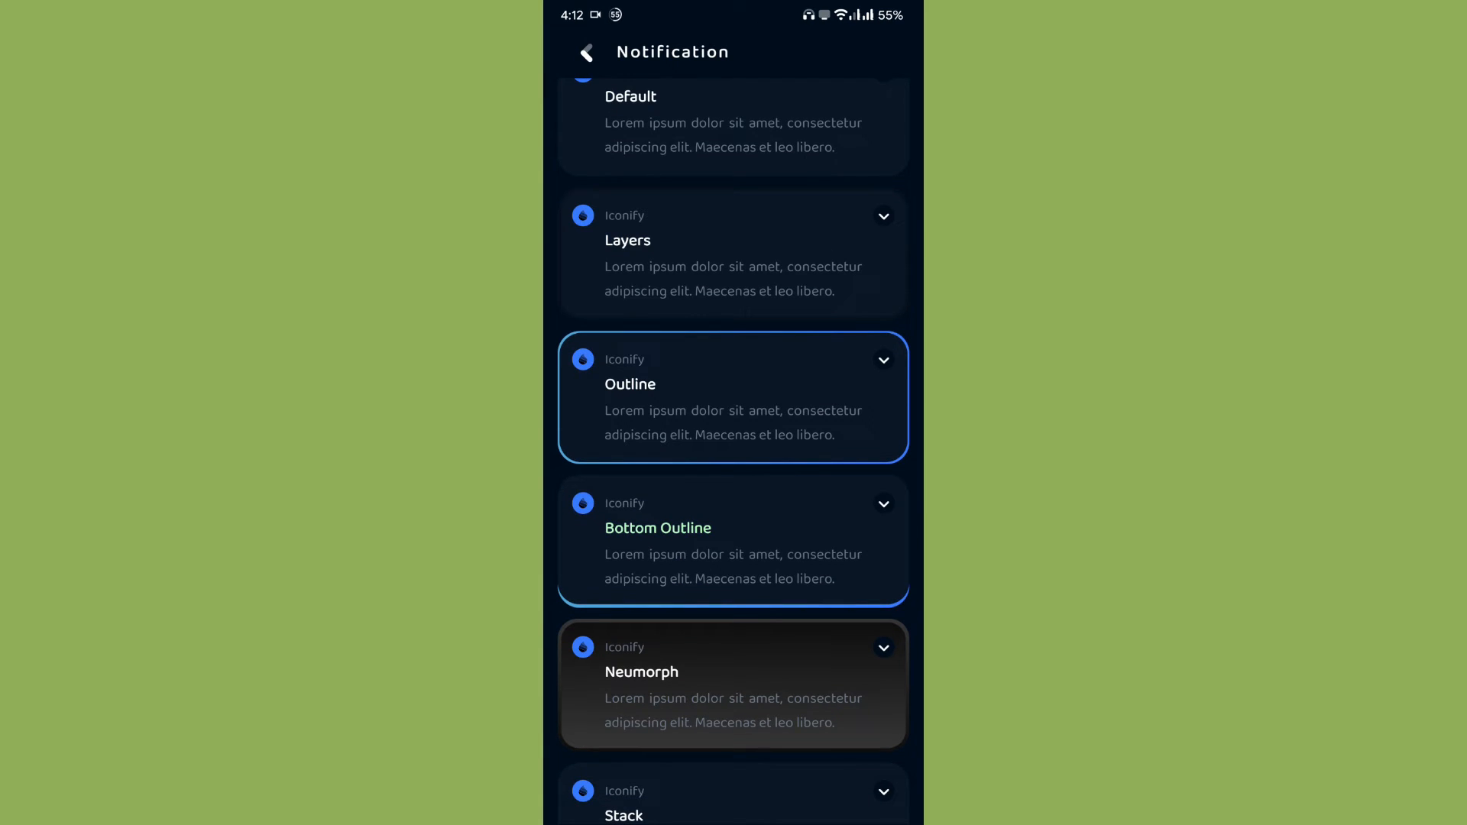
pyautogui.click(587, 53)
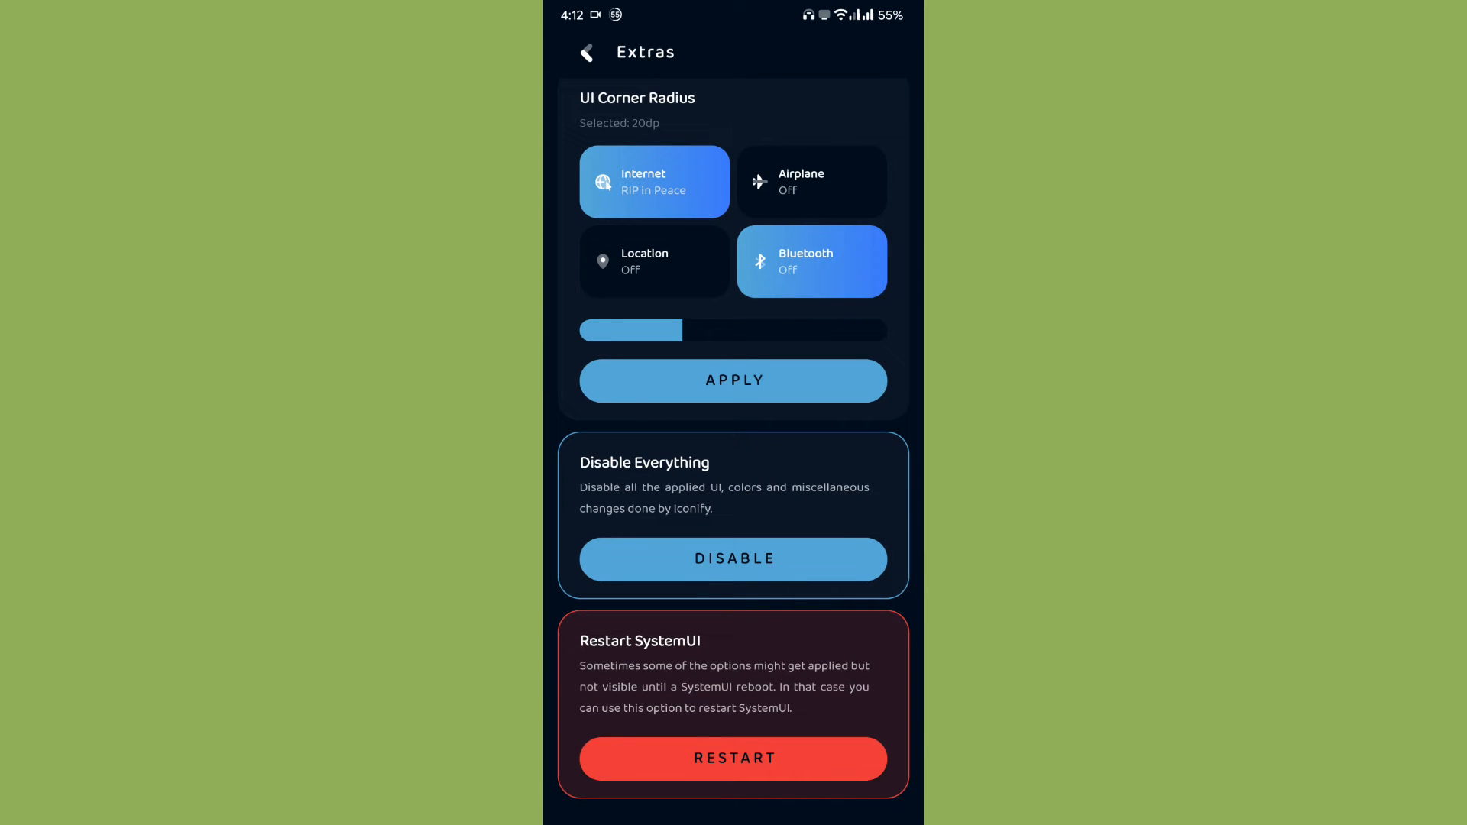
pyautogui.moveTo(683, 330); pyautogui.dragTo(674, 331)
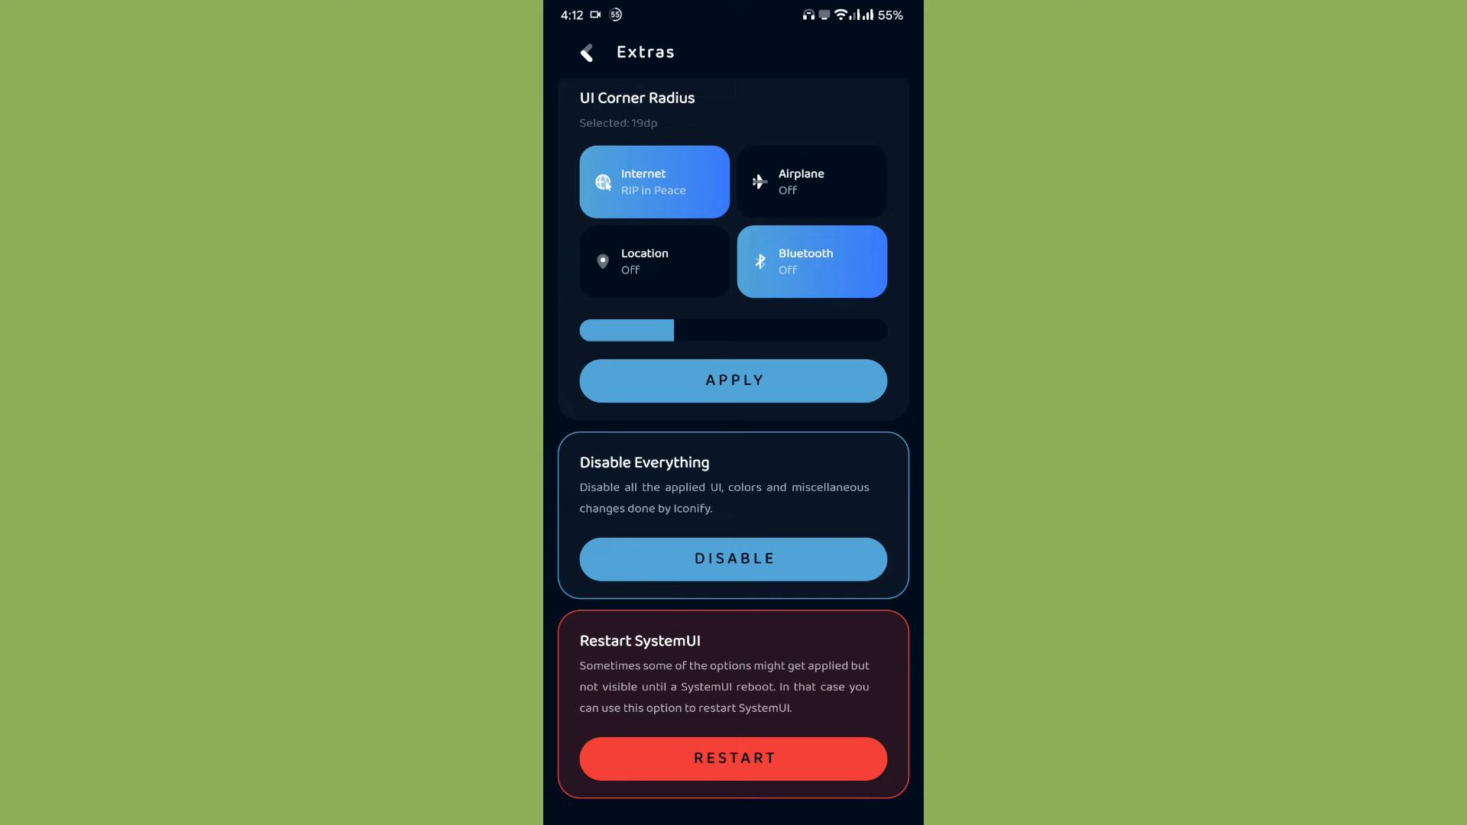
pyautogui.click(586, 52)
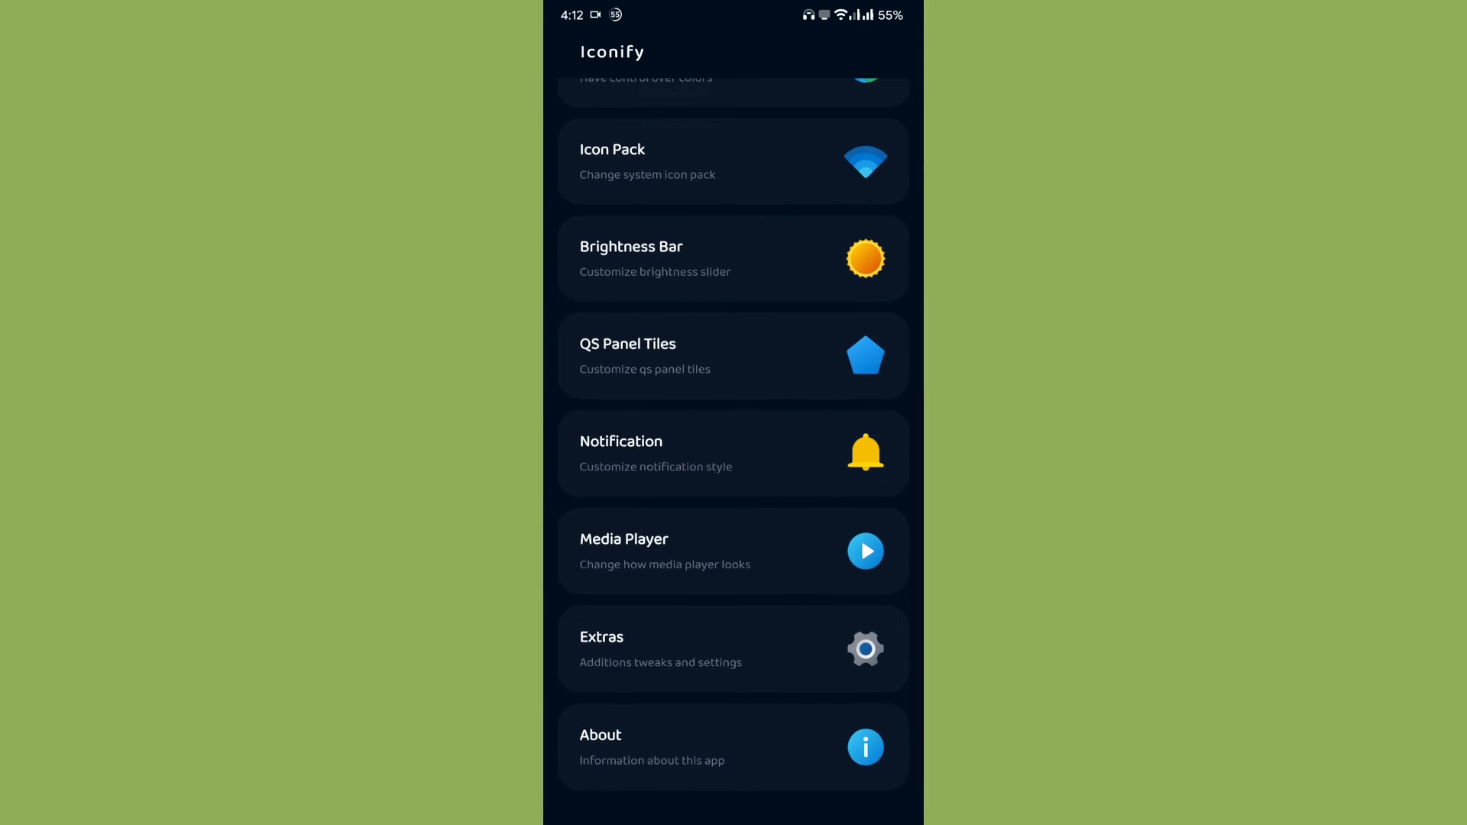
pyautogui.scroll(-3)
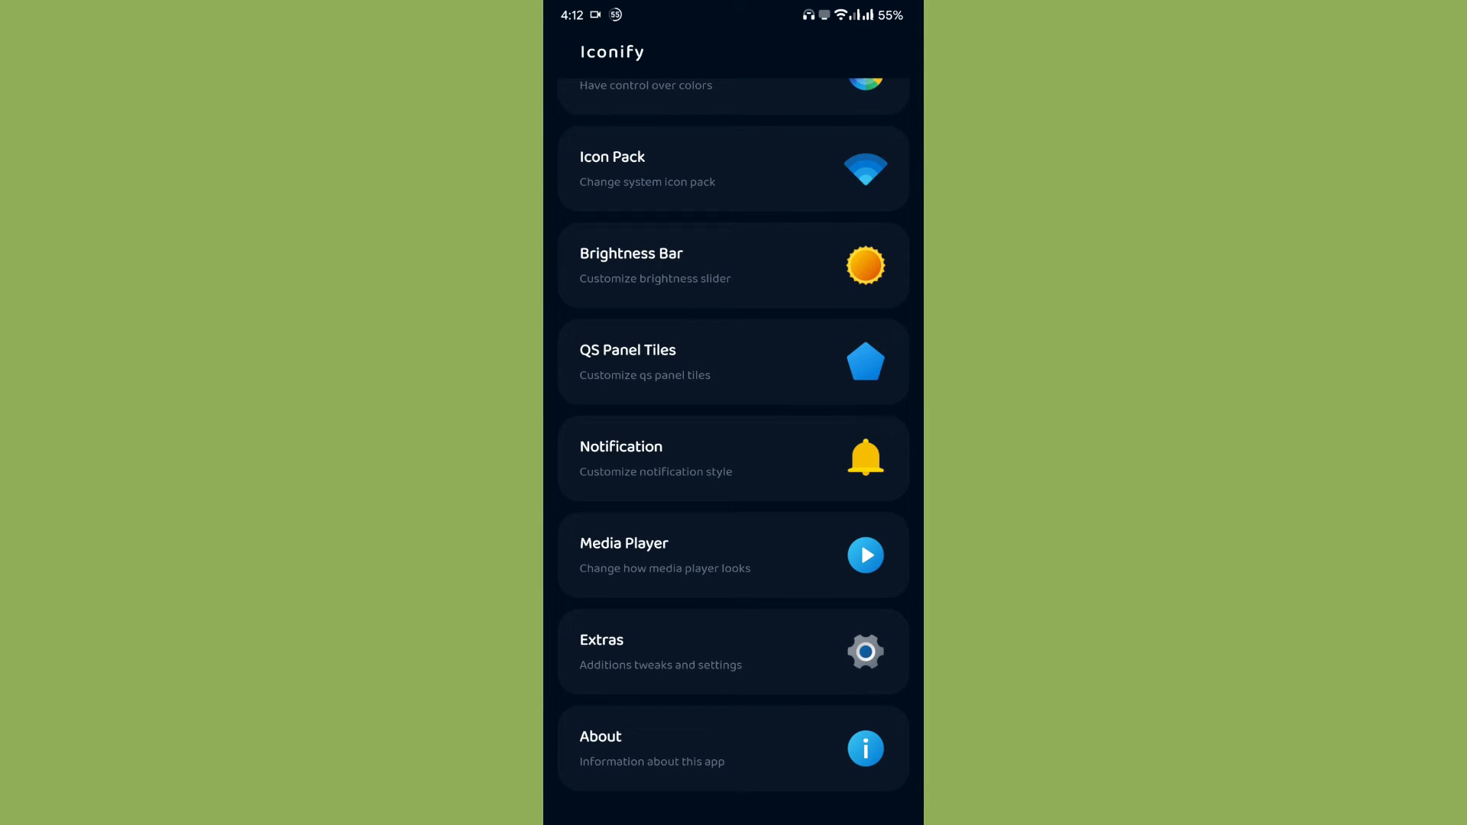
# Step: View the About page with version v2.0-Beta and credits, then go back
pyautogui.click(733, 747)
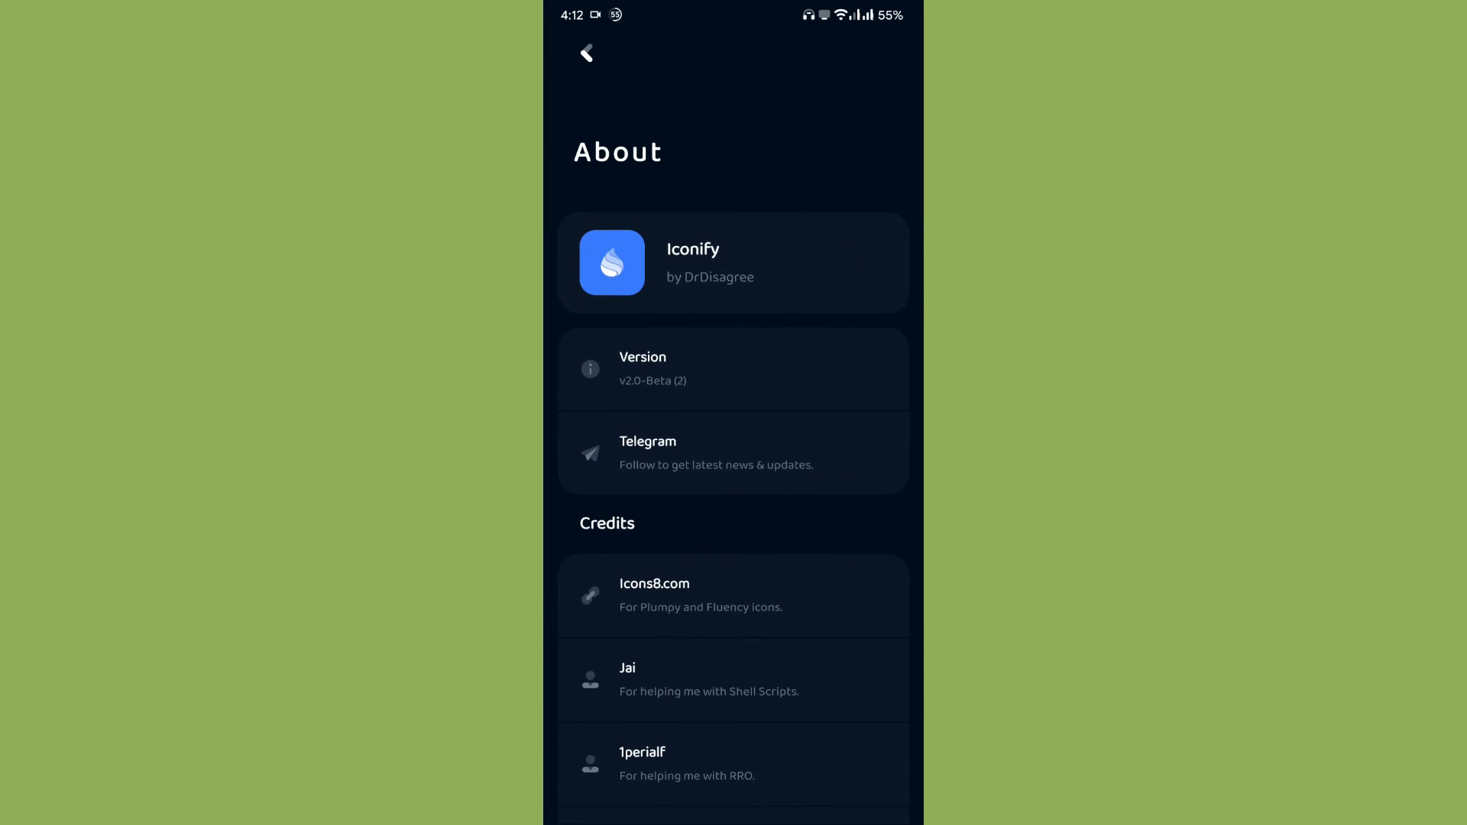
pyautogui.click(587, 52)
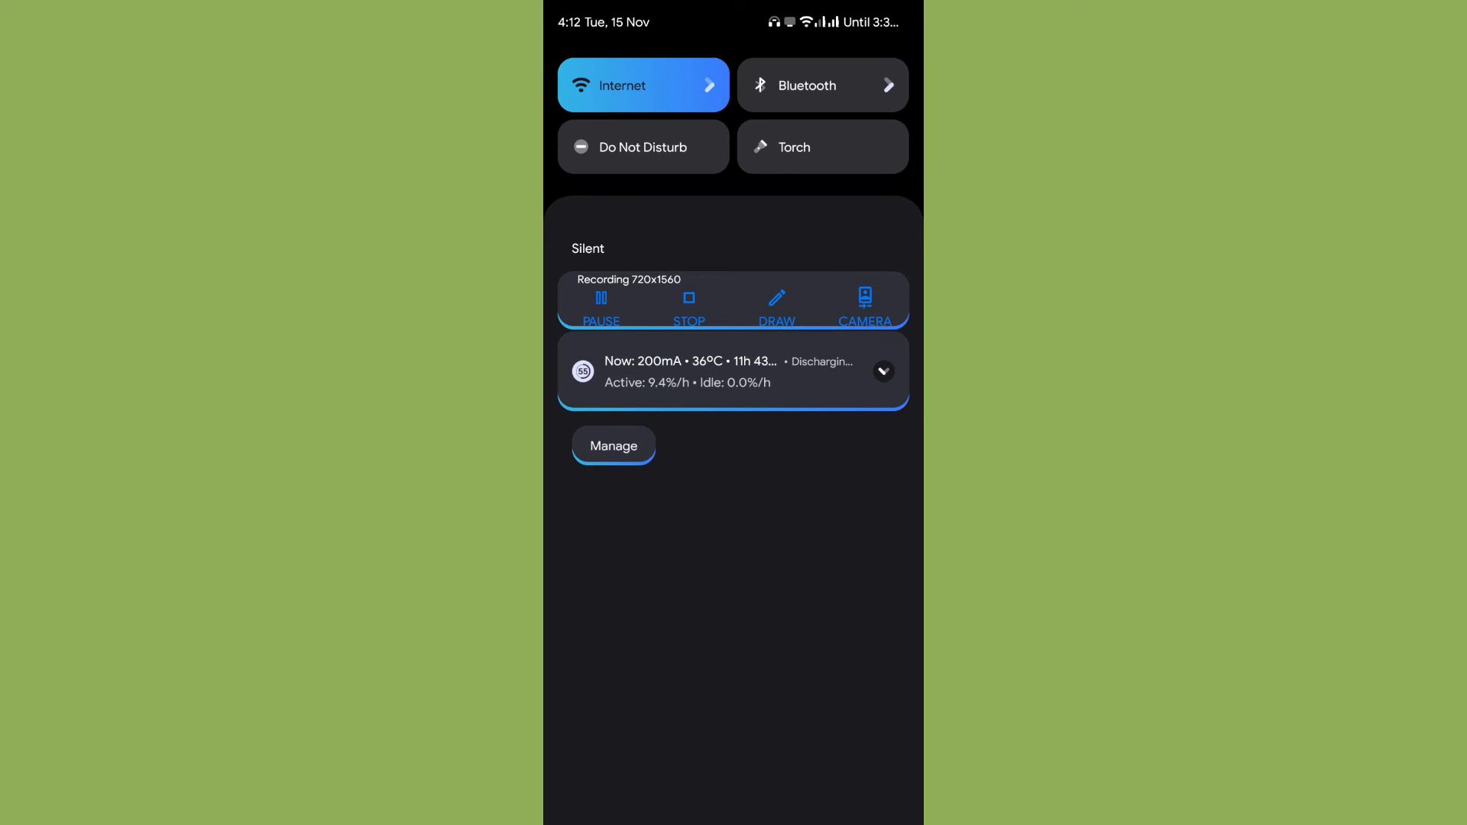
# Step: Dismiss quick settings, go Home, and relaunch Iconify from the app drawer
pyautogui.click(882, 370)
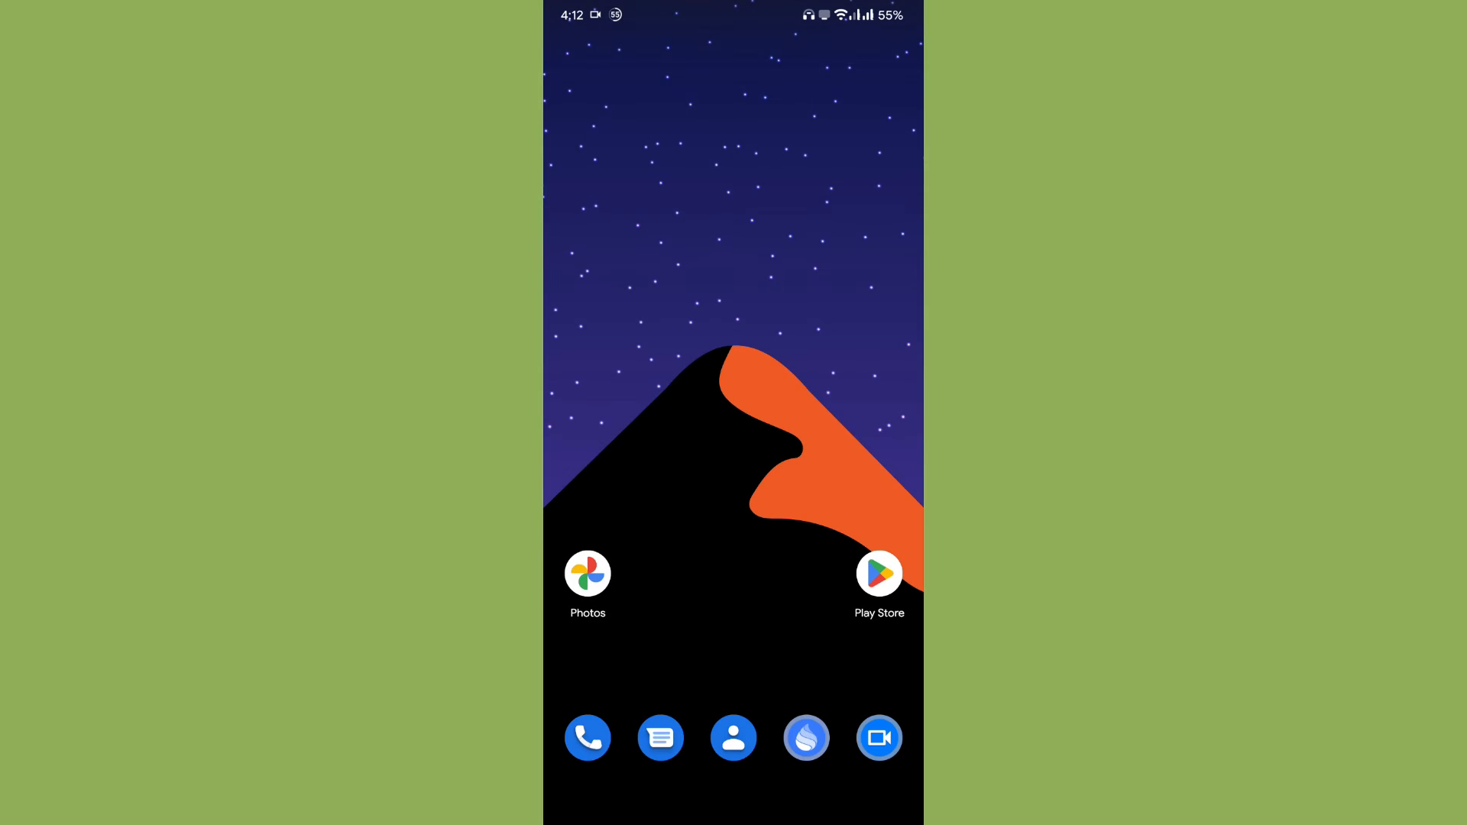
pyautogui.scroll(-3)
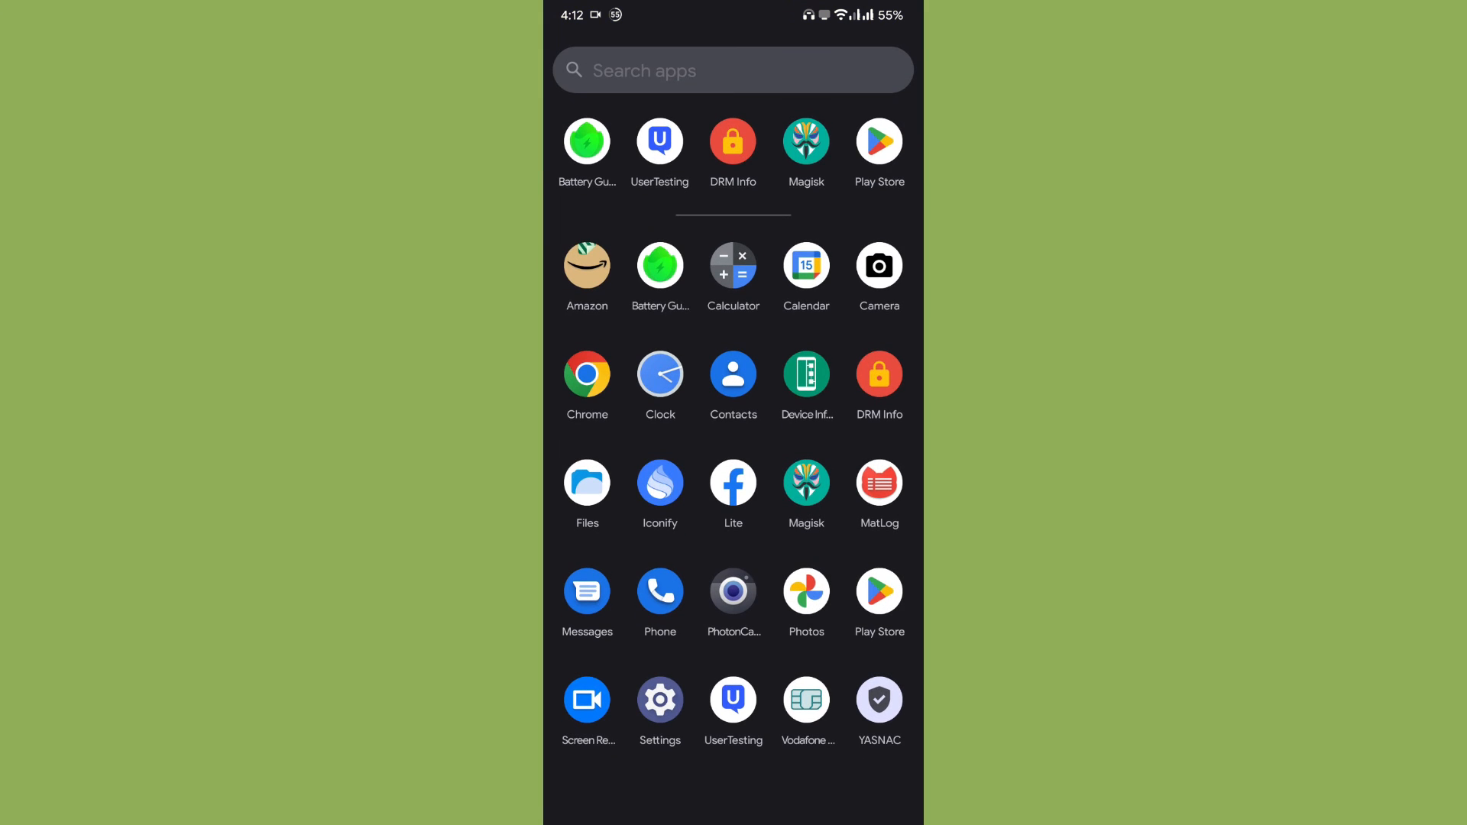
pyautogui.press('Home')
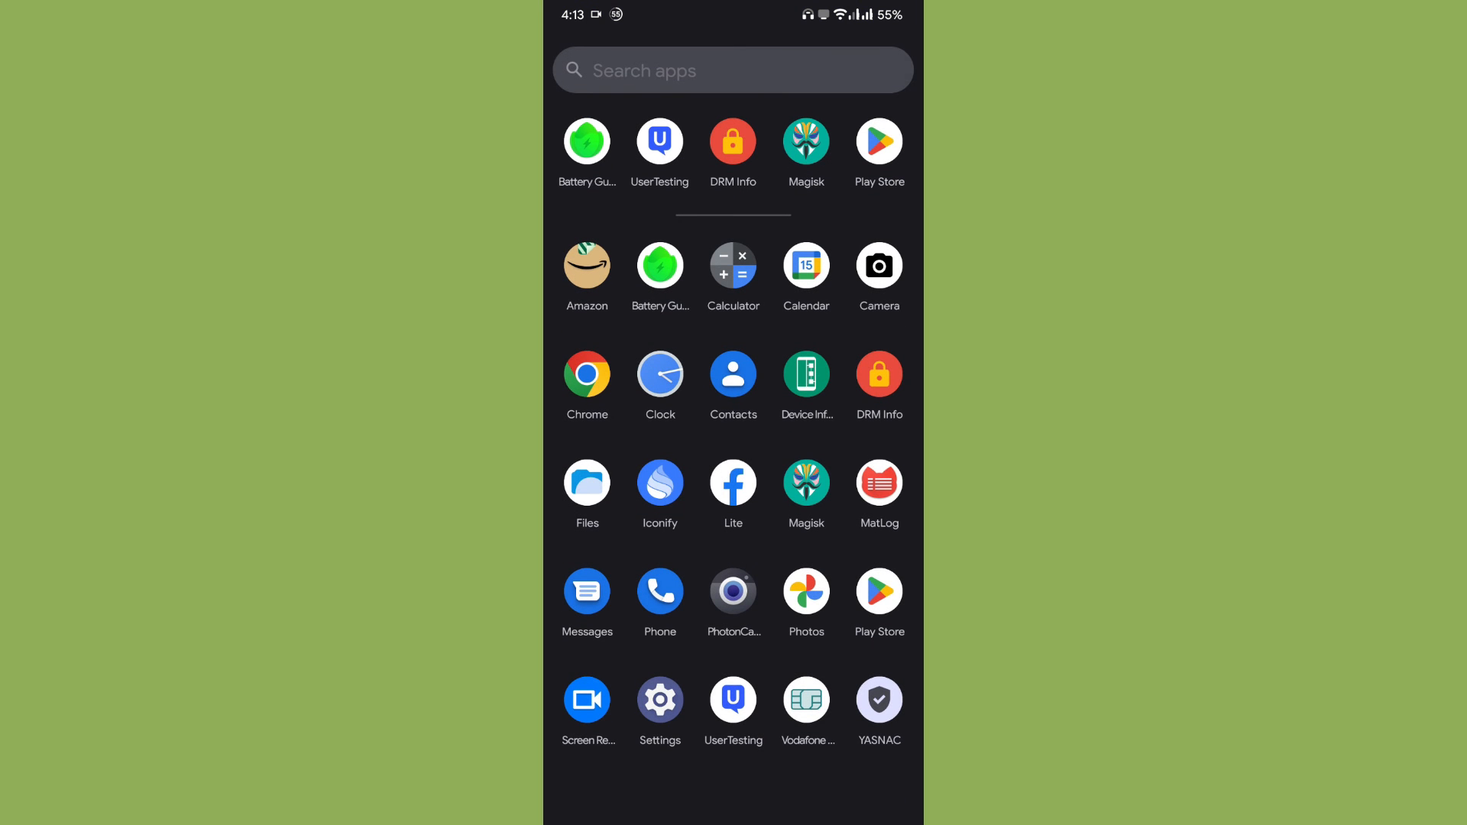
pyautogui.click(660, 487)
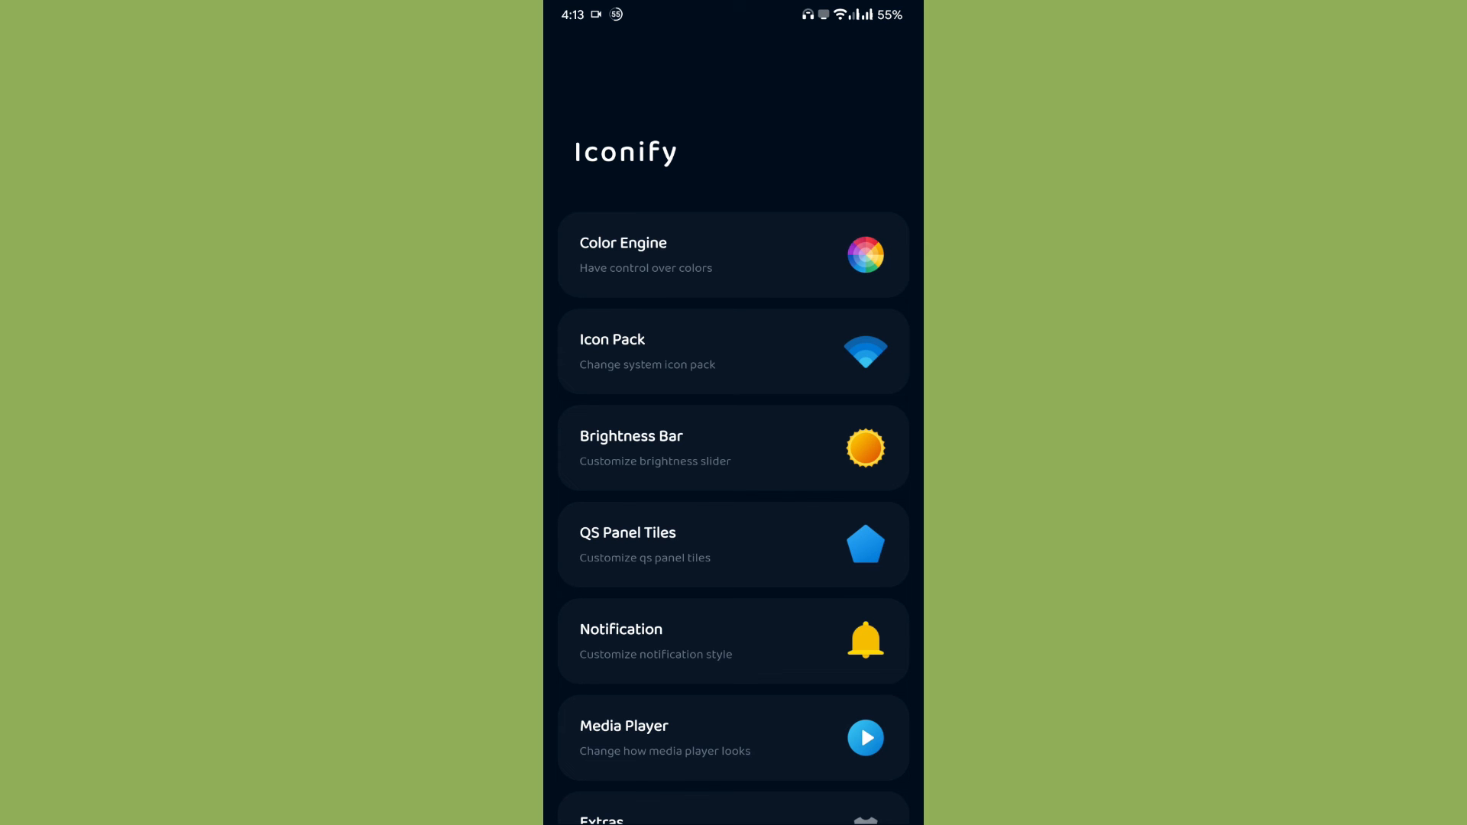
pyautogui.scroll(-3)
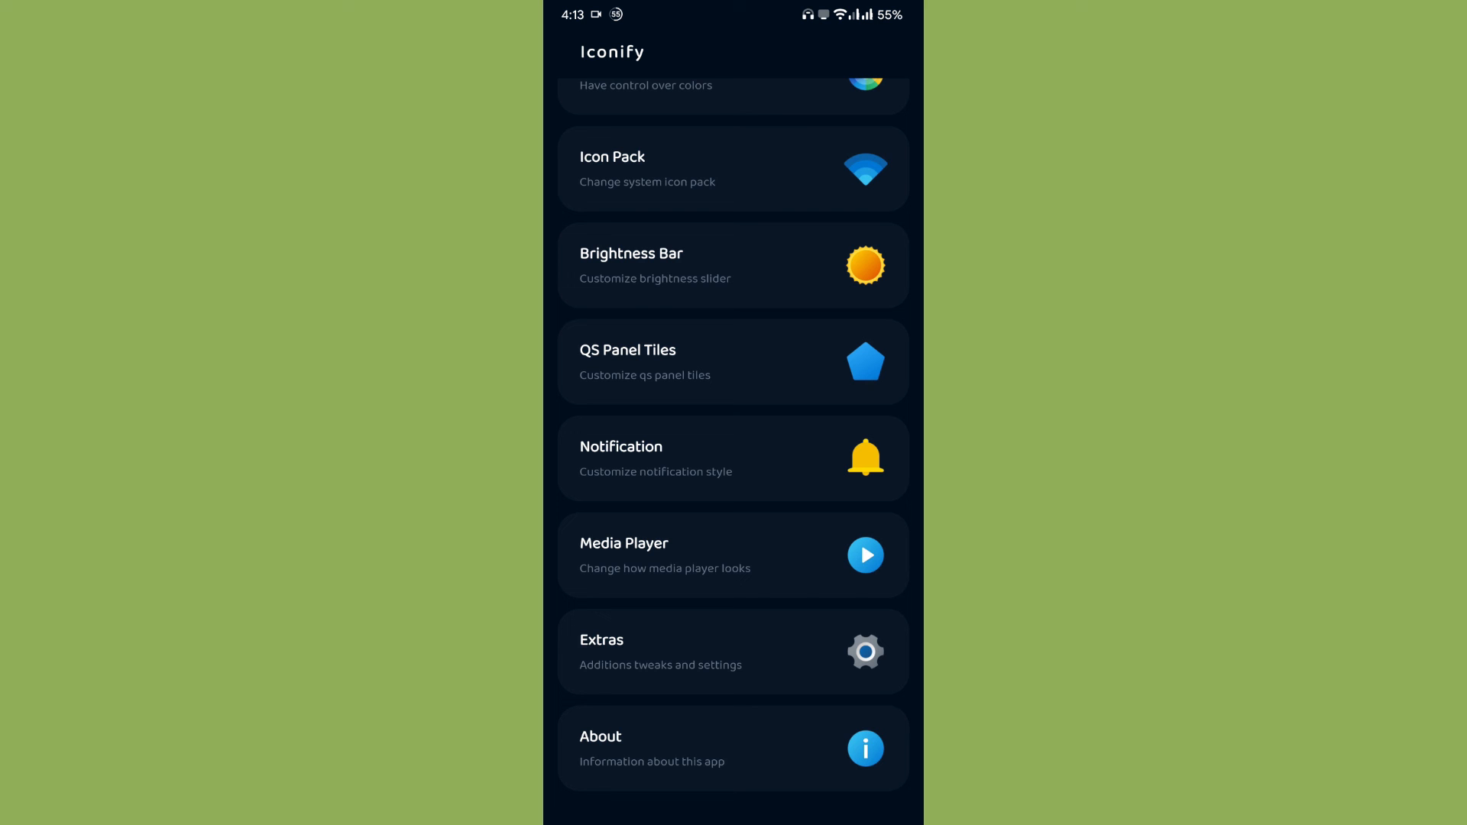
pyautogui.scroll(-3)
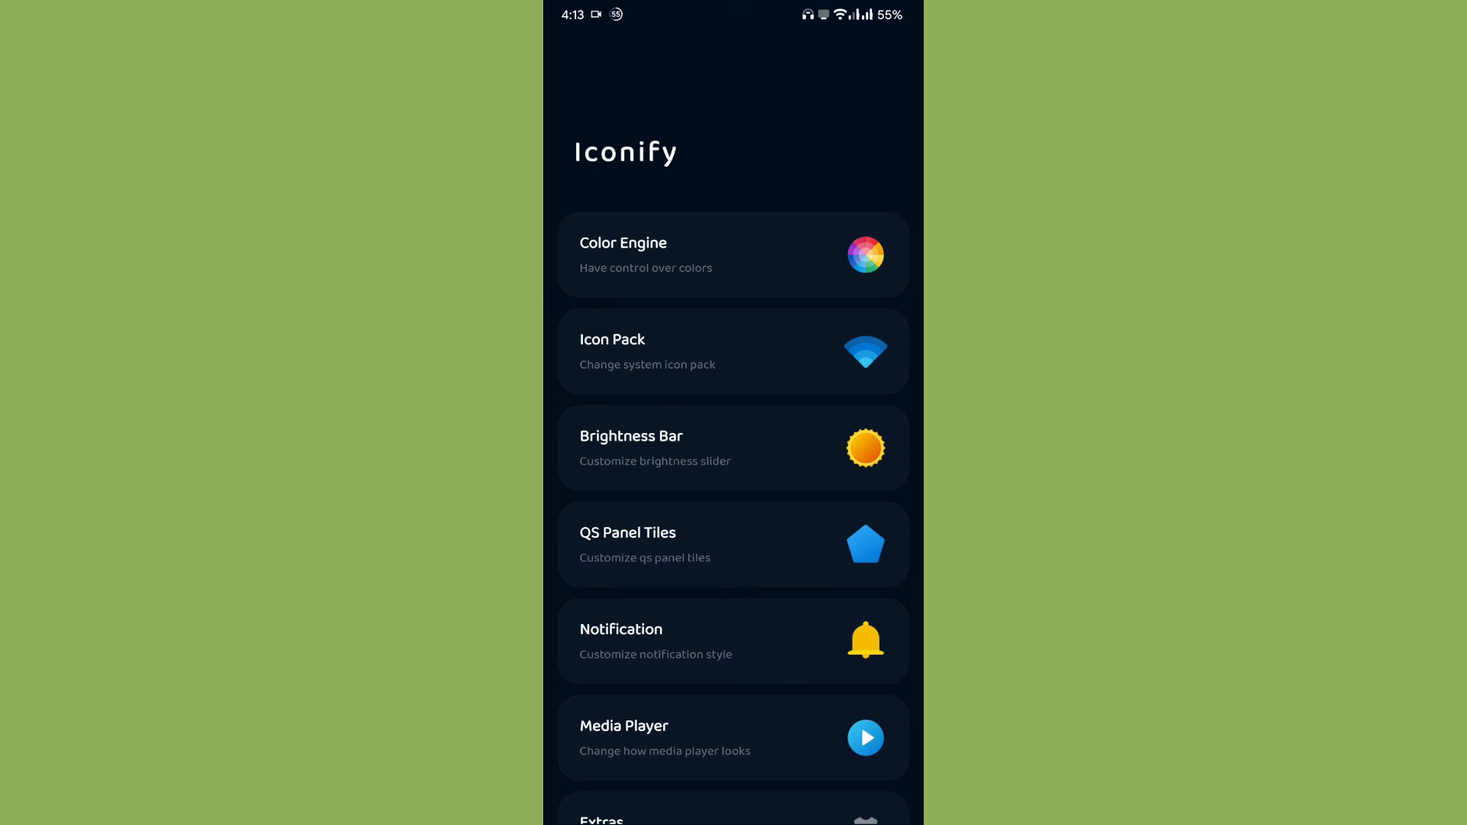
pyautogui.scroll(-3)
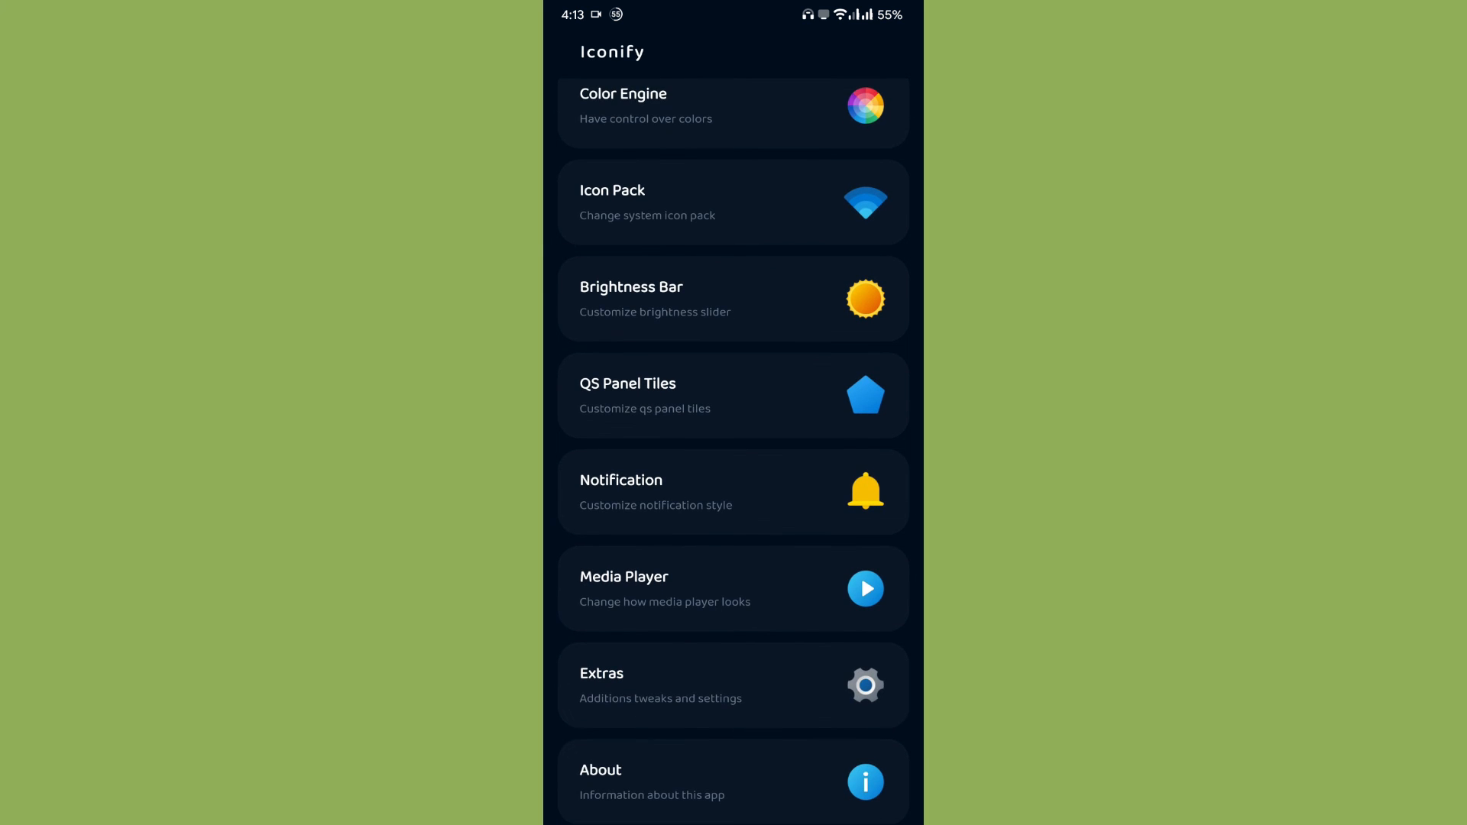